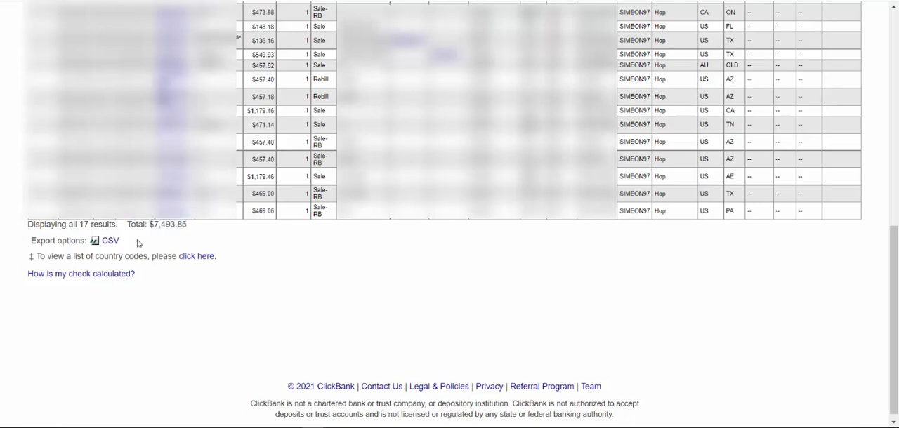
pyautogui.moveTo(156, 259)
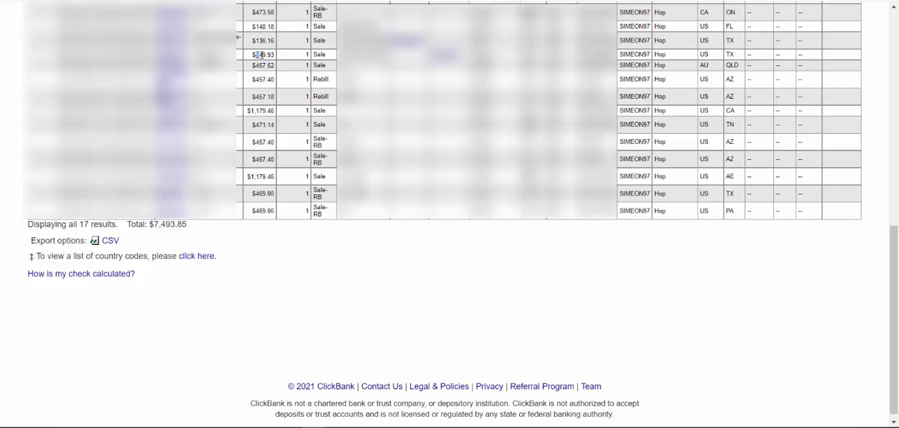
# Find The Fast Tracks offer in the ClickBank marketplace and view its affiliate page.
pyautogui.doubleClick(260, 55)
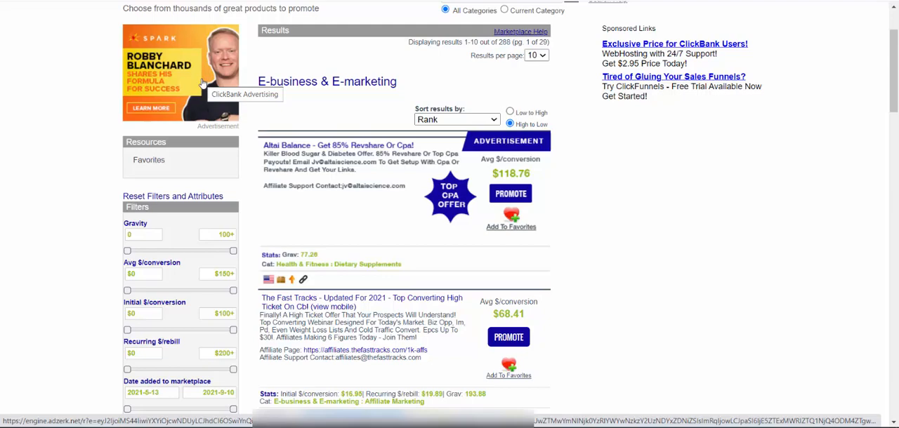
pyautogui.moveTo(280, 302)
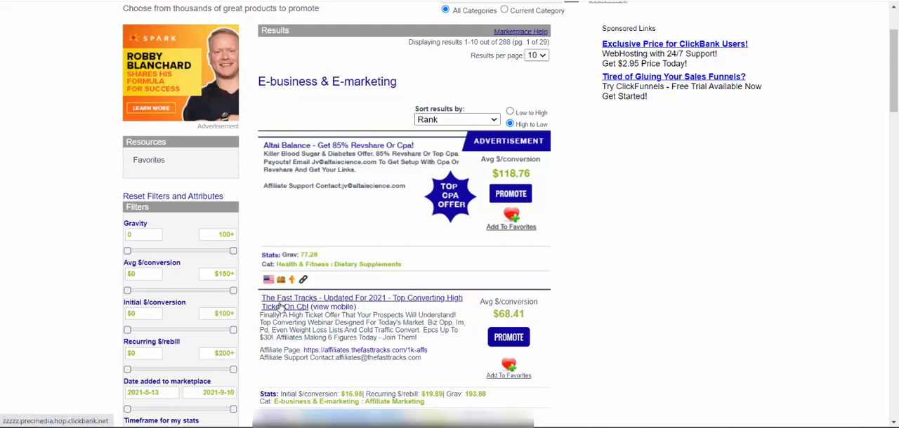
pyautogui.scroll(-3)
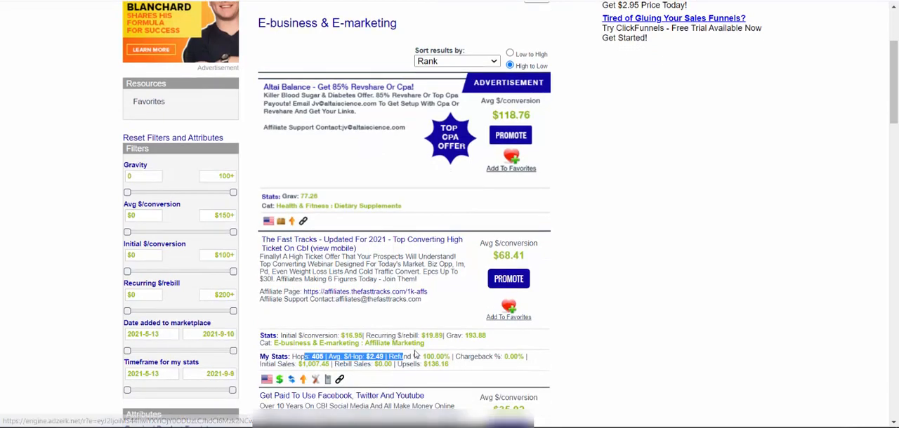
pyautogui.scroll(3)
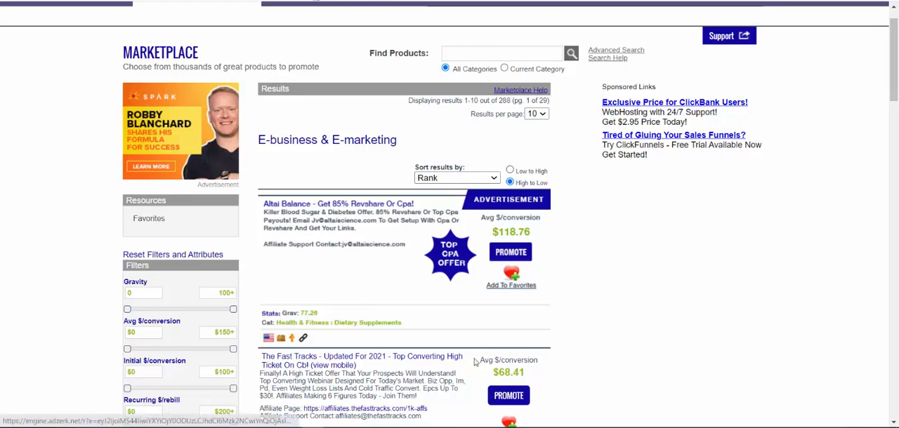
pyautogui.click(361, 360)
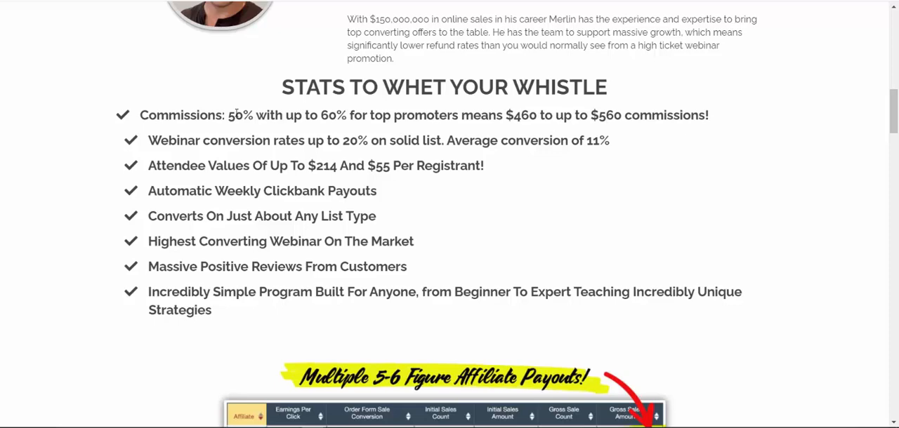
# Review the 50–60% commission rates, the $460 commission amount and the attendee values line.
pyautogui.moveTo(236, 115); pyautogui.dragTo(348, 115)
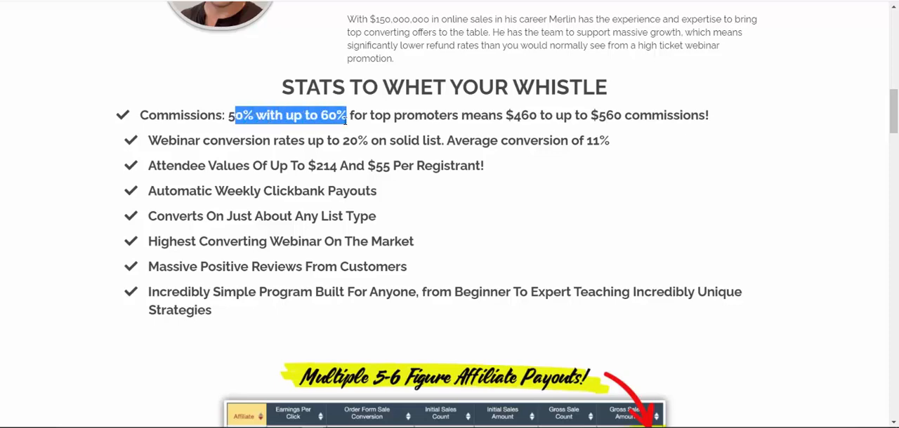
pyautogui.moveTo(346, 115); pyautogui.dragTo(481, 115)
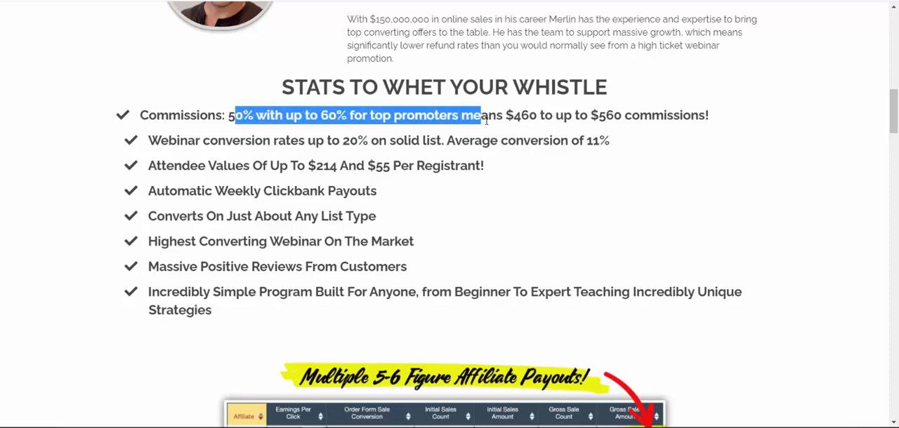
pyautogui.click(492, 115)
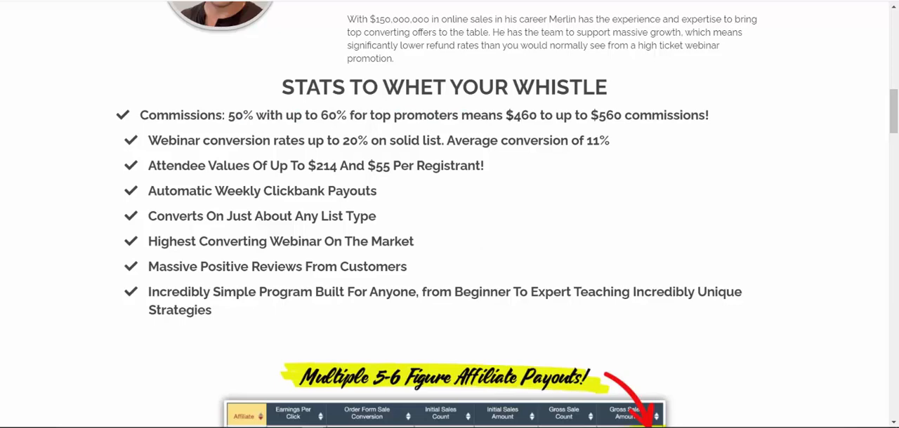
pyautogui.doubleClick(521, 115)
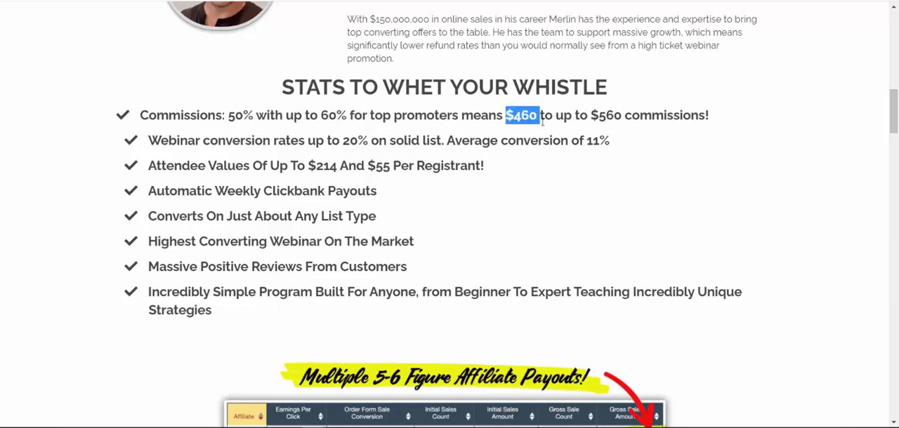
pyautogui.moveTo(519, 115); pyautogui.dragTo(603, 116)
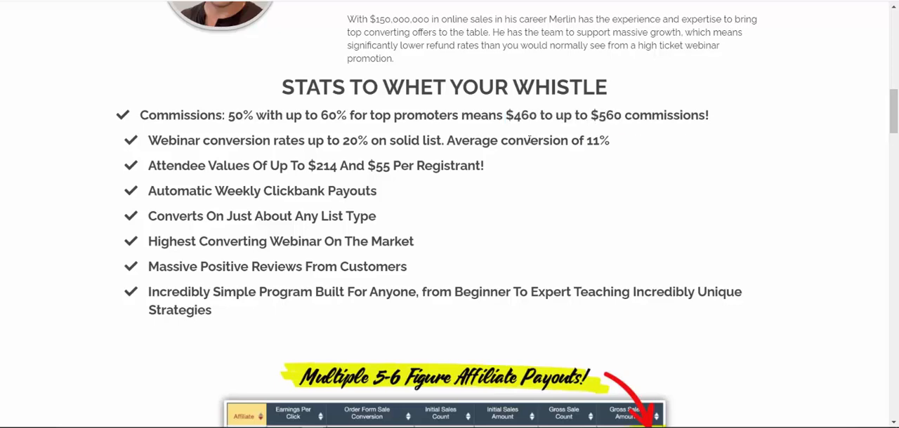
pyautogui.tripleClick(316, 165)
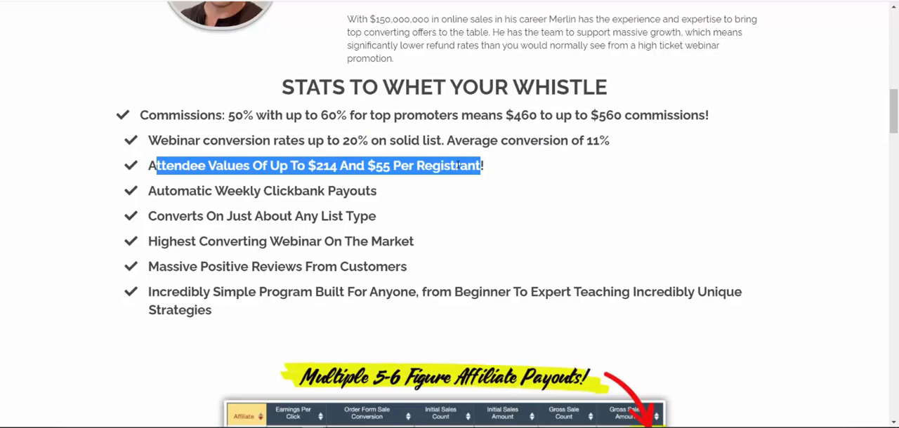
# Look over the page and highlight the $214 attendee value.
pyautogui.scroll(3)
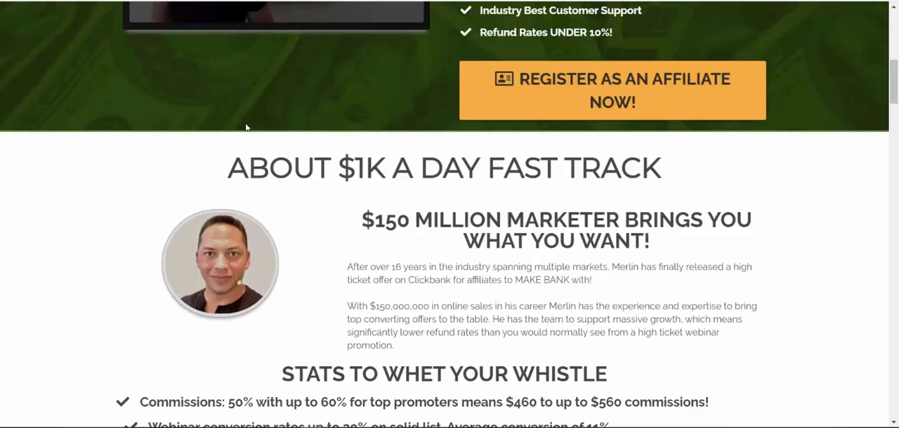
pyautogui.scroll(3)
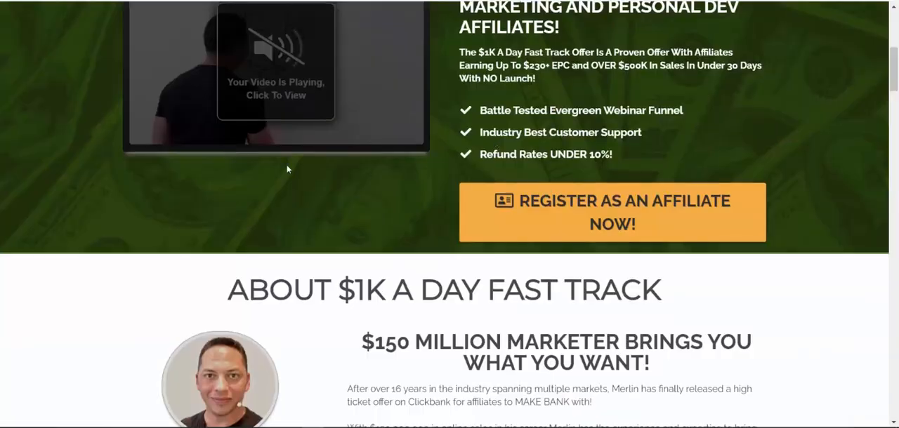
pyautogui.scroll(-3)
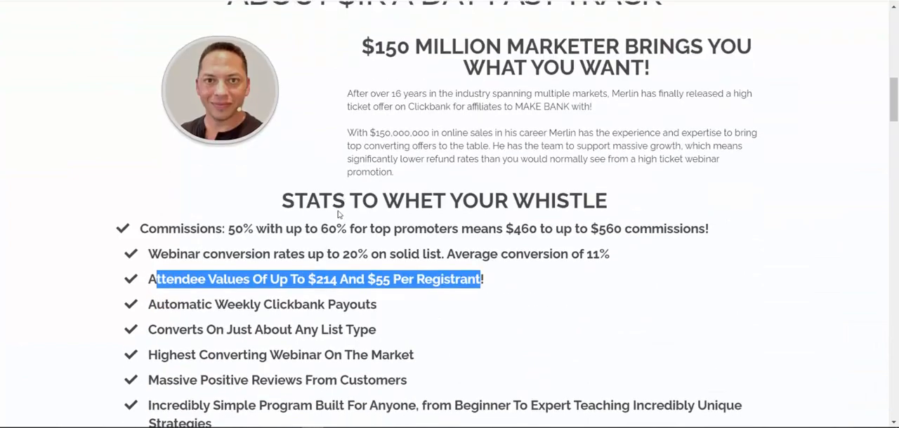
pyautogui.scroll(-3)
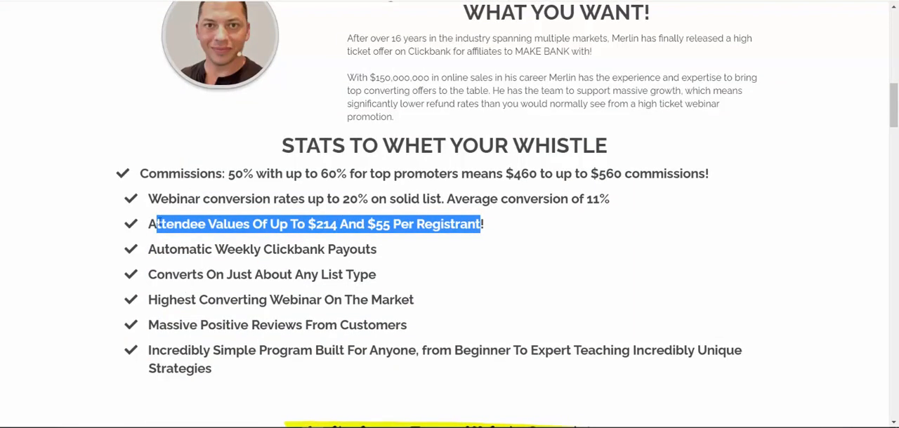
pyautogui.click(315, 225)
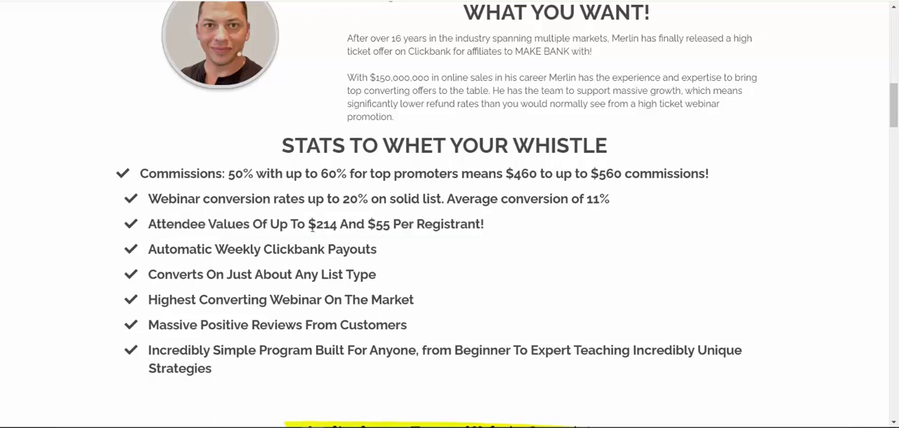
pyautogui.doubleClick(322, 224)
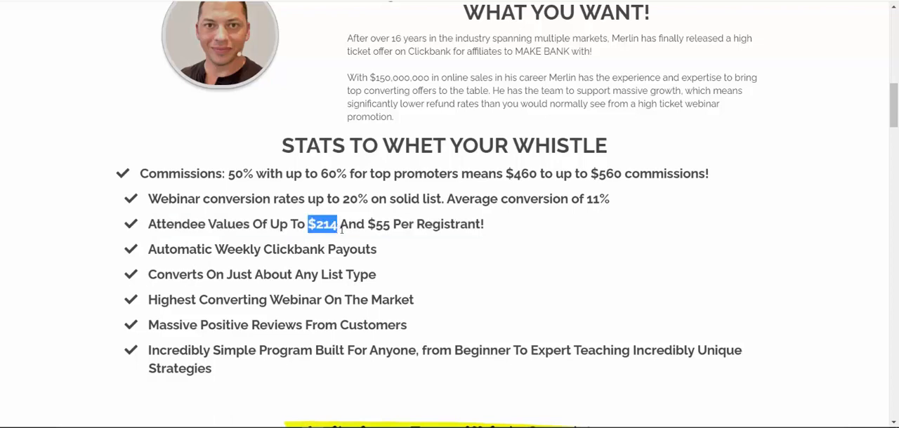
pyautogui.moveTo(323, 225); pyautogui.dragTo(424, 224)
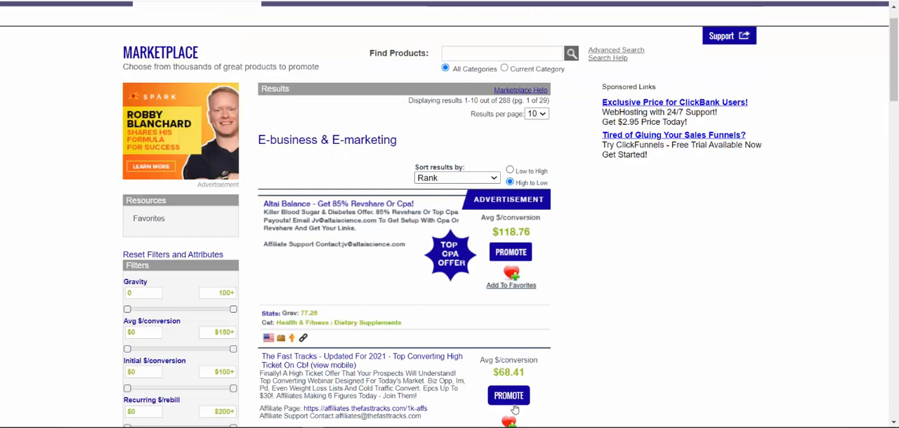
pyautogui.moveTo(504, 401)
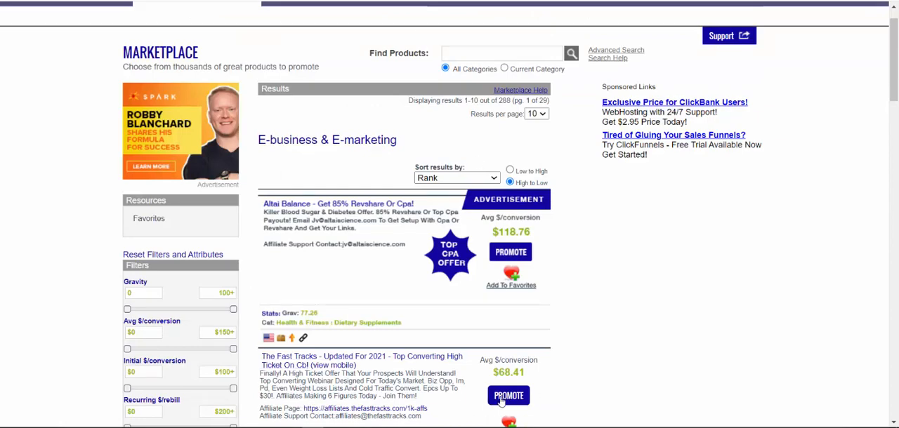
pyautogui.click(508, 396)
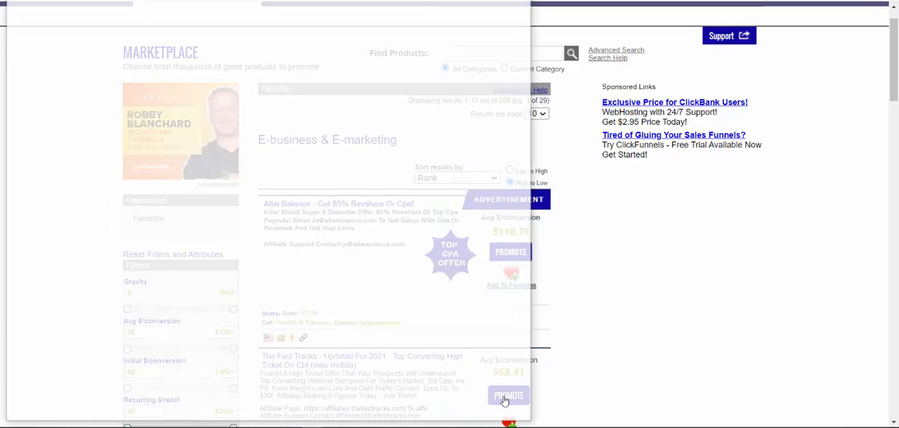
pyautogui.click(508, 396)
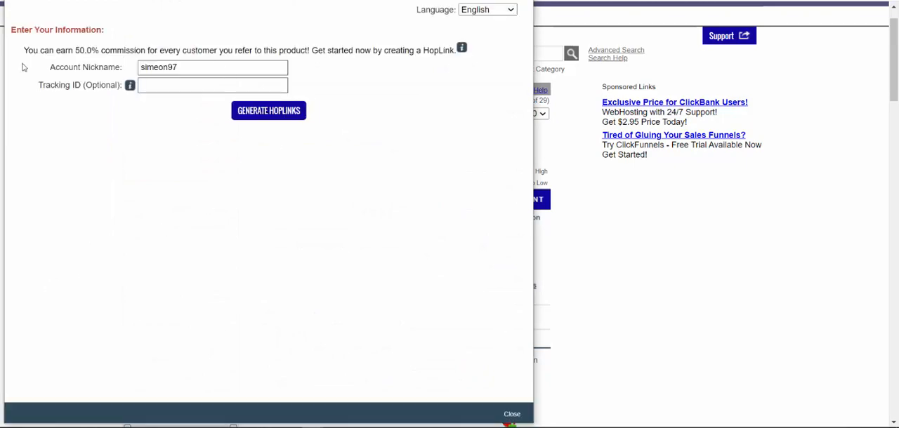
pyautogui.doubleClick(84, 67)
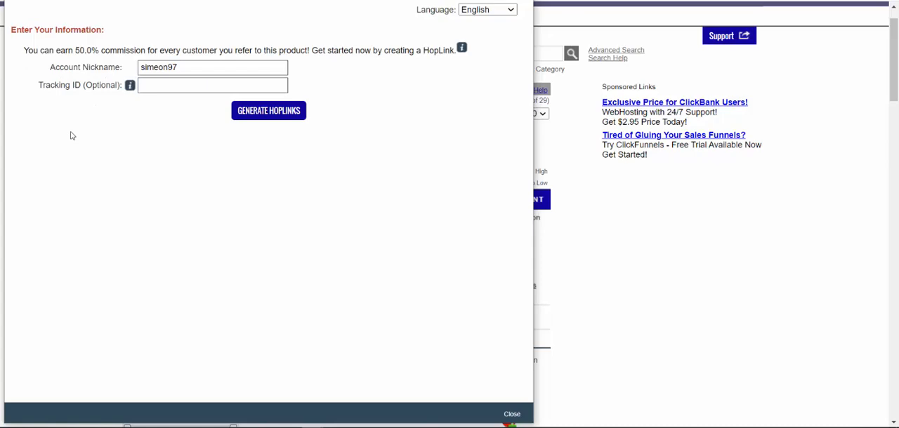
pyautogui.moveTo(101, 79)
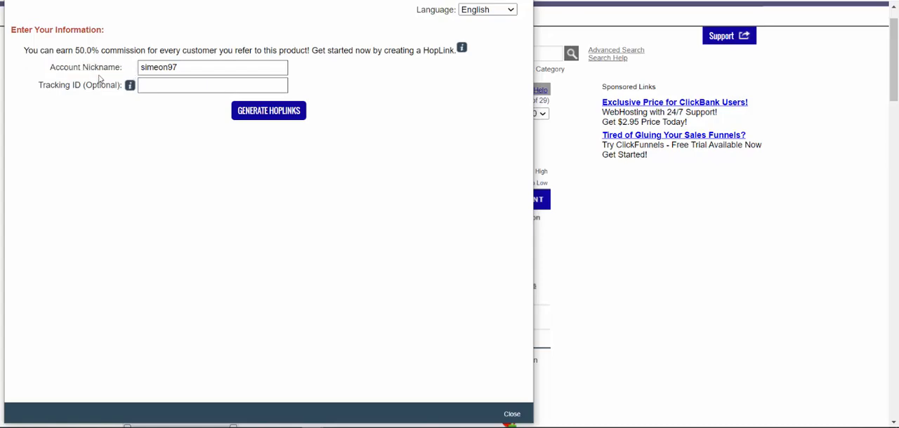
pyautogui.doubleClick(81, 68)
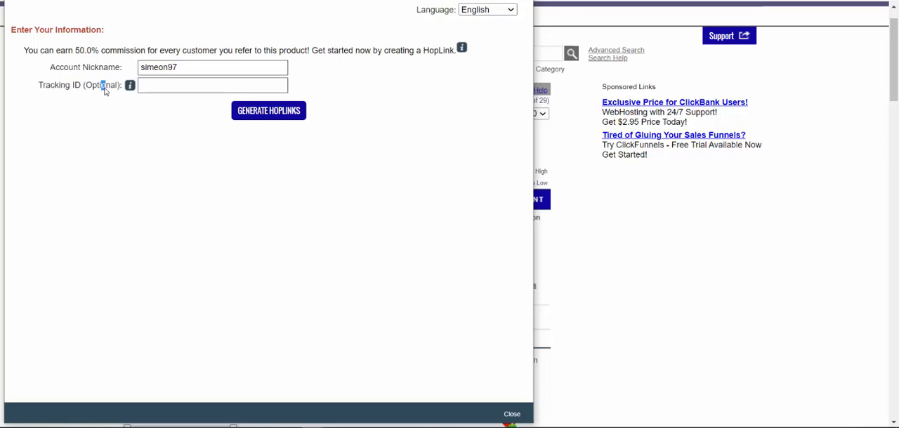
pyautogui.doubleClick(81, 68)
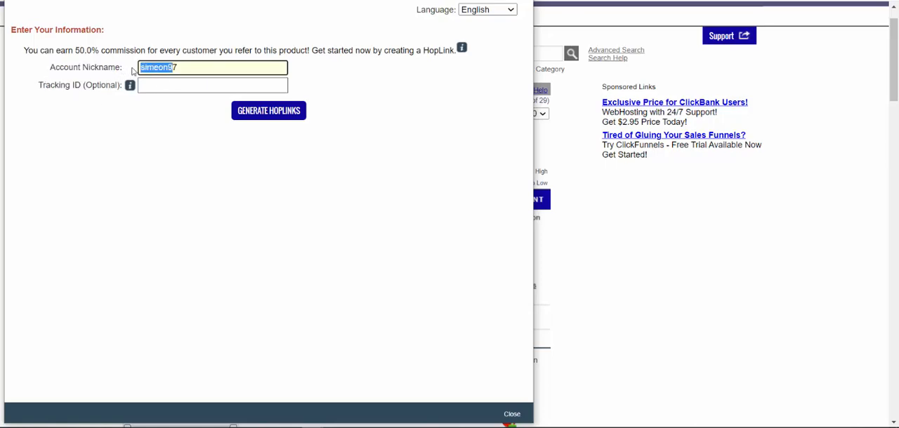
pyautogui.moveTo(219, 137)
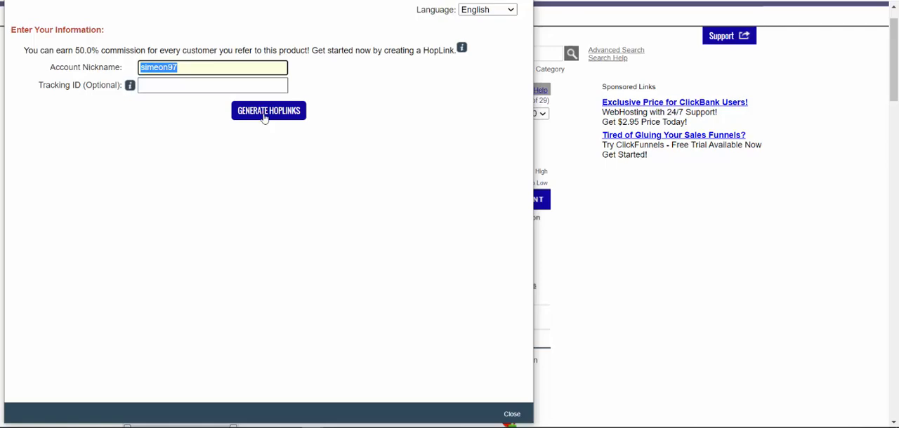
# Generate the HopShield encrypted HopLink, copy it and move to the Roy Tay solo ads site.
pyautogui.click(268, 110)
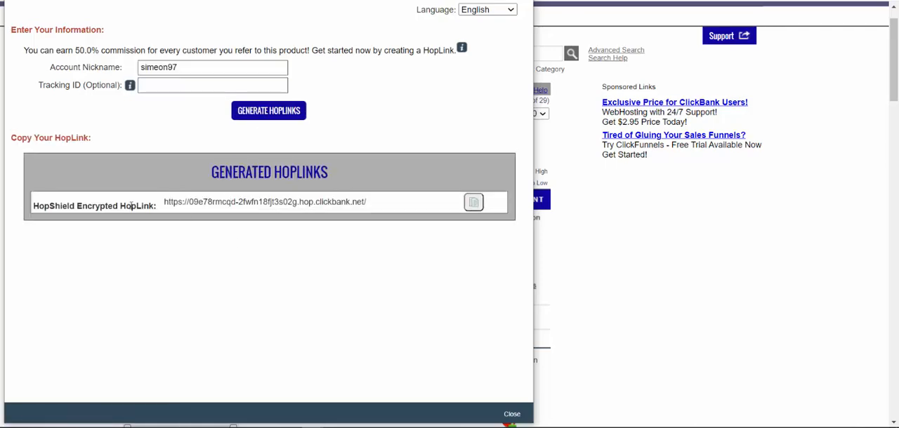
pyautogui.click(474, 203)
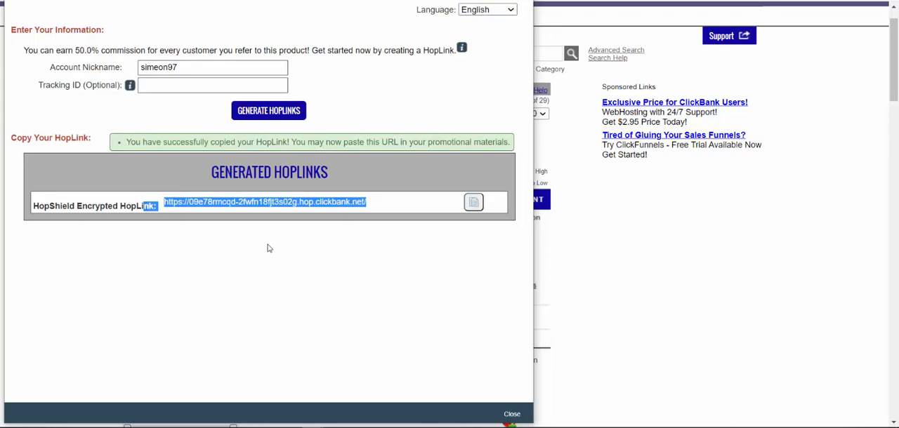
pyautogui.click(512, 413)
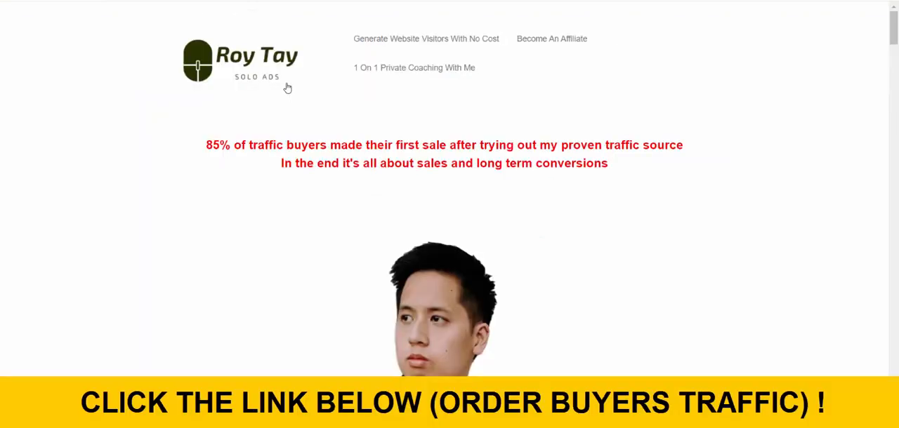
pyautogui.moveTo(129, 104)
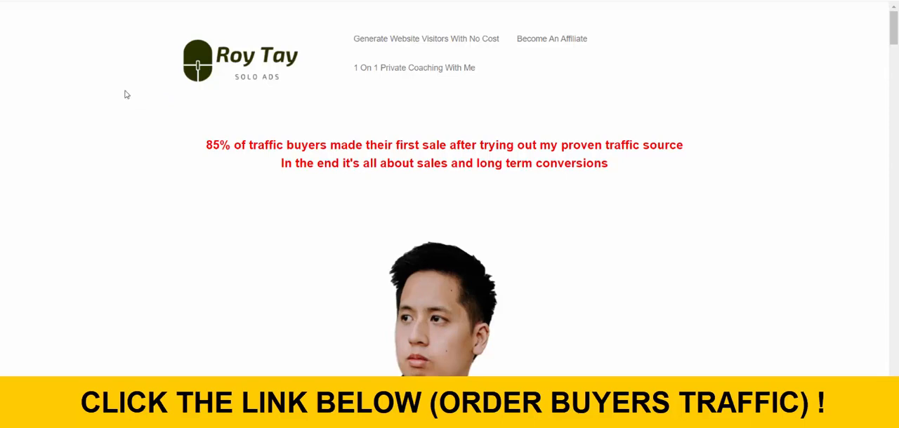
pyautogui.moveTo(250, 62)
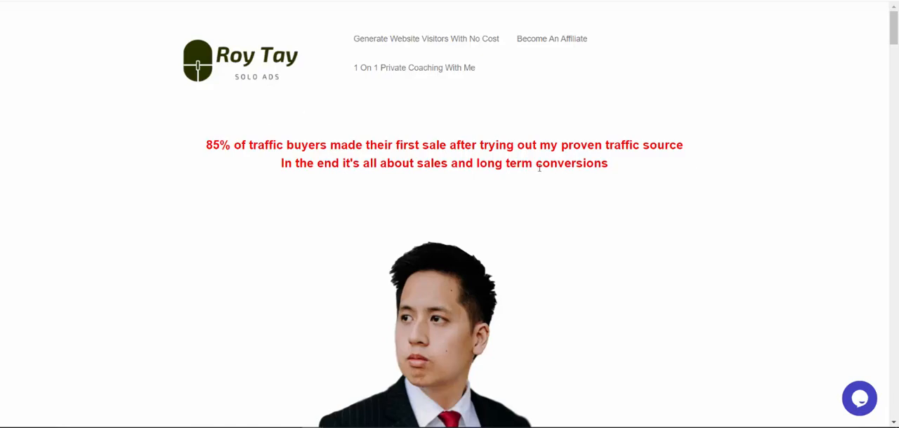
# Browse the Roy Tay Solo Ads sales page and proceed to the traffic package order page.
pyautogui.scroll(-3)
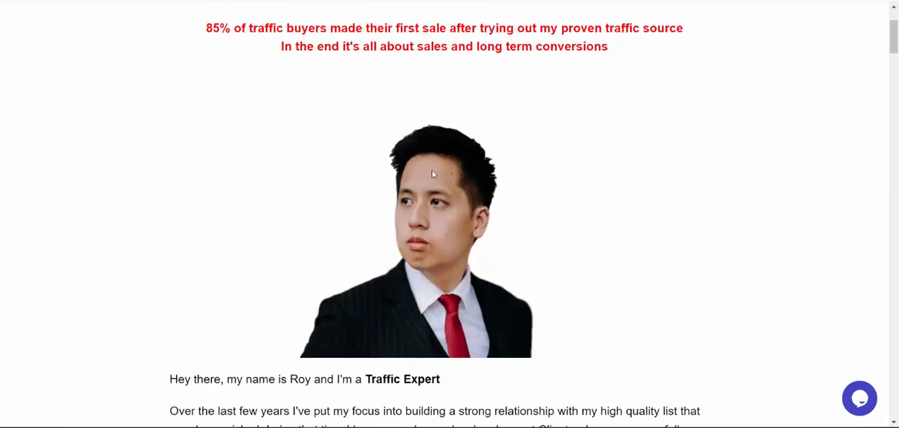
pyautogui.scroll(-3)
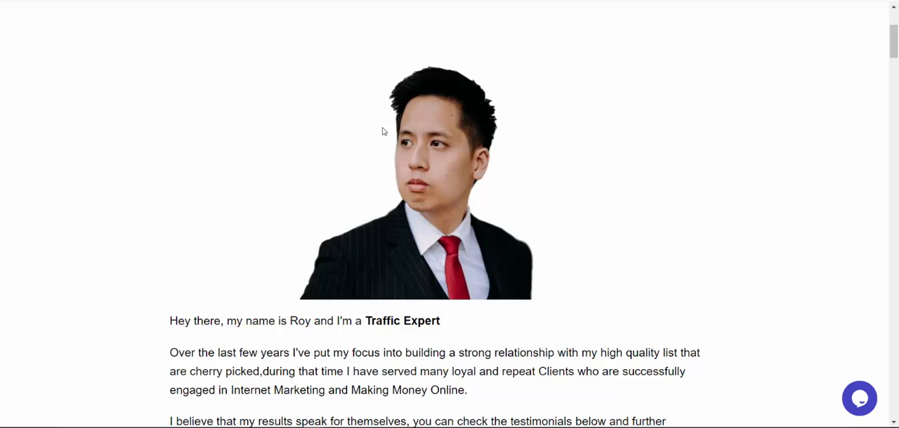
pyautogui.moveTo(534, 13)
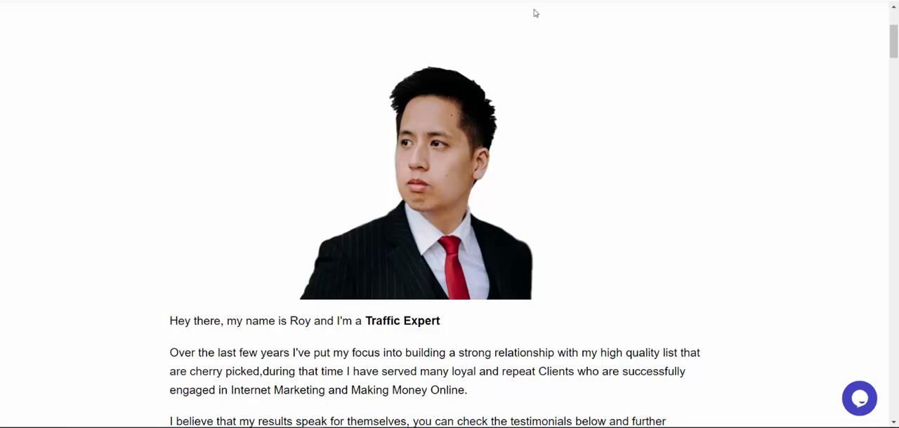
pyautogui.scroll(3)
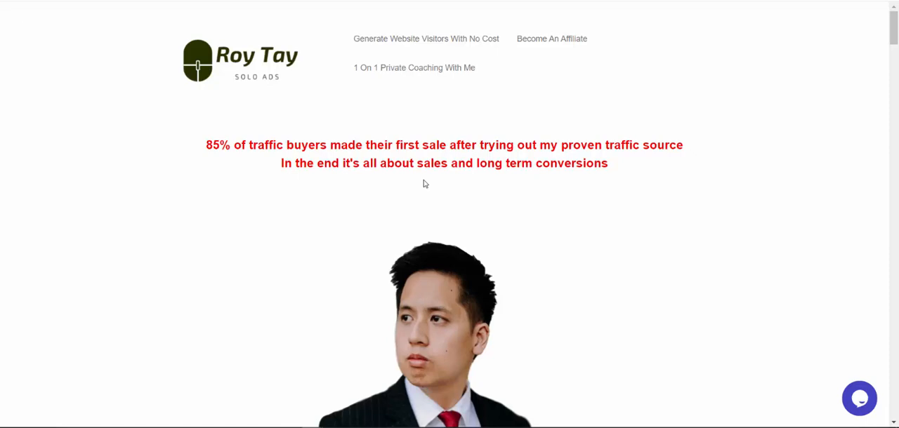
pyautogui.moveTo(165, 90)
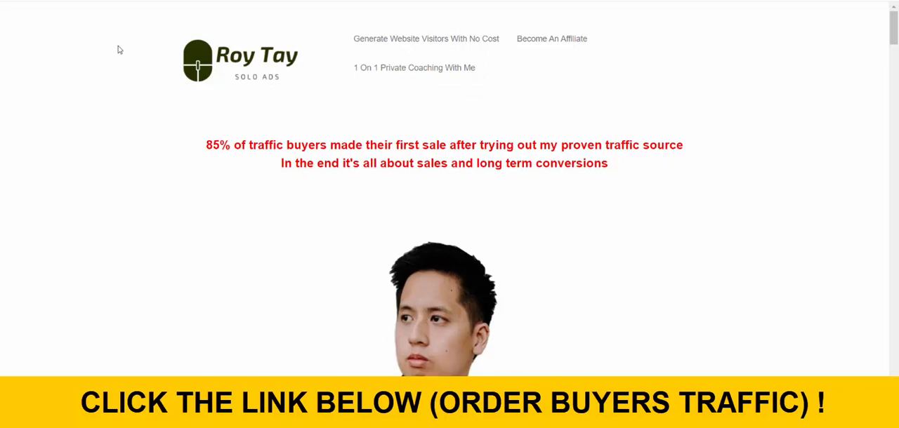
pyautogui.scroll(-3)
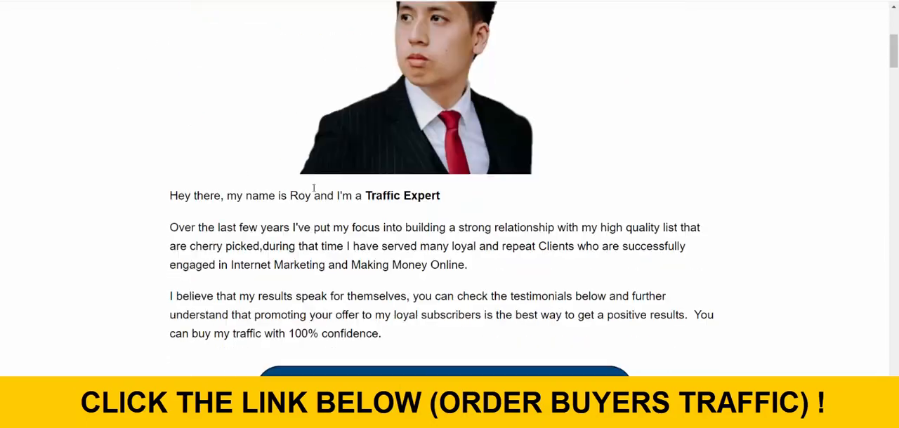
pyautogui.scroll(-3)
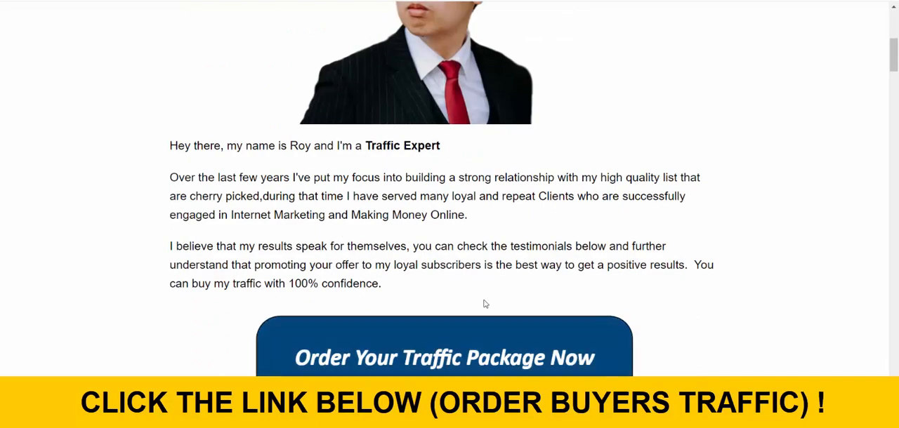
pyautogui.click(444, 357)
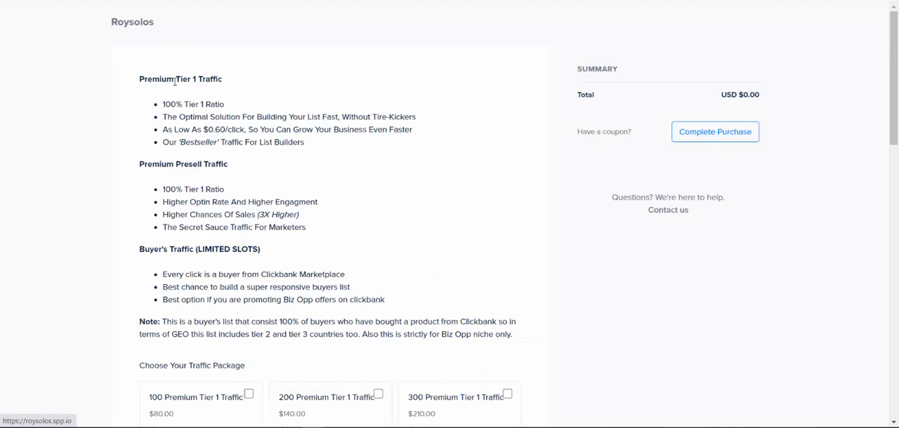
pyautogui.moveTo(155, 79); pyautogui.dragTo(238, 164)
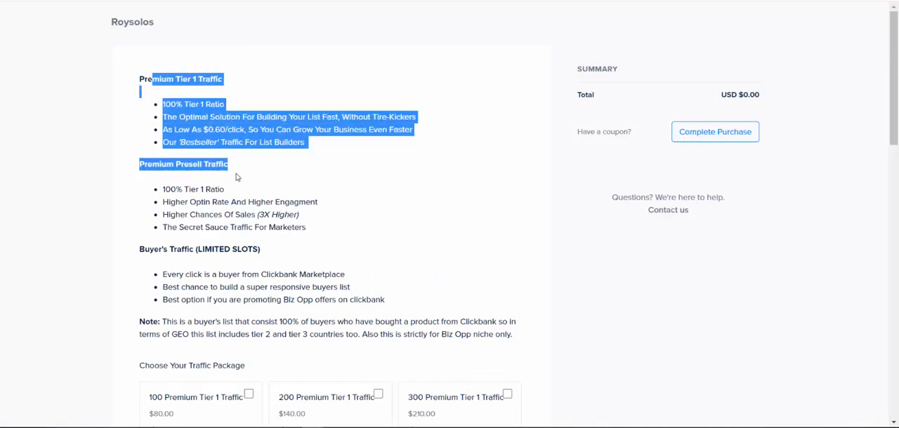
pyautogui.click(169, 238)
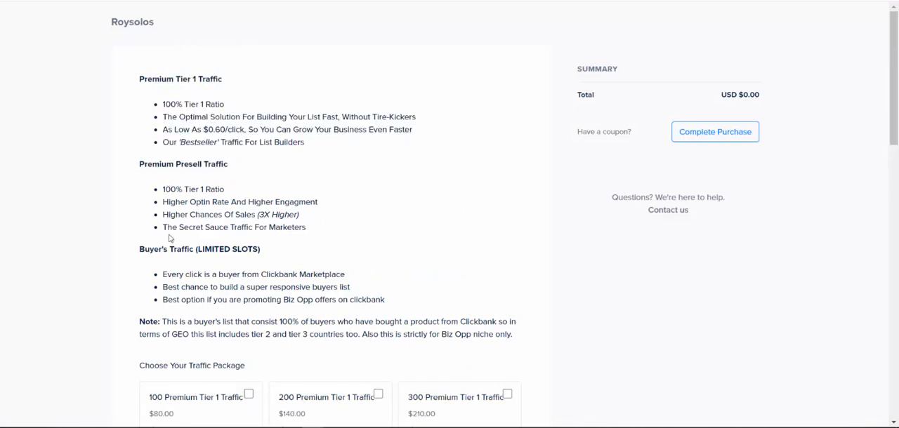
pyautogui.moveTo(197, 273)
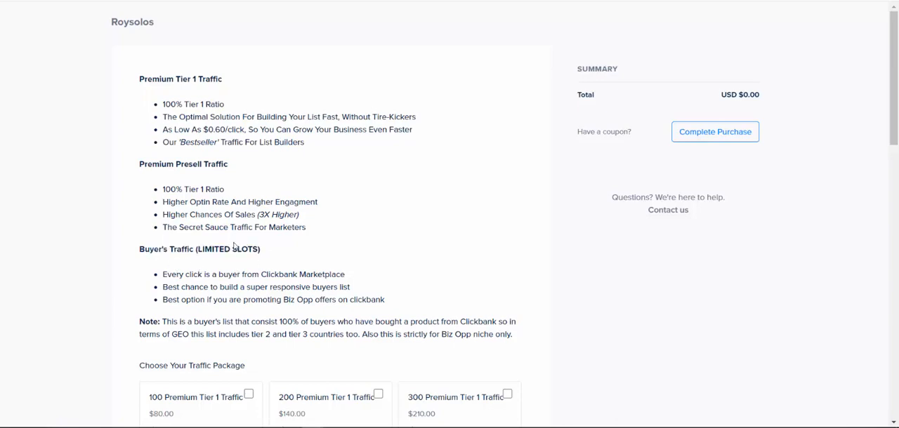
pyautogui.moveTo(181, 183)
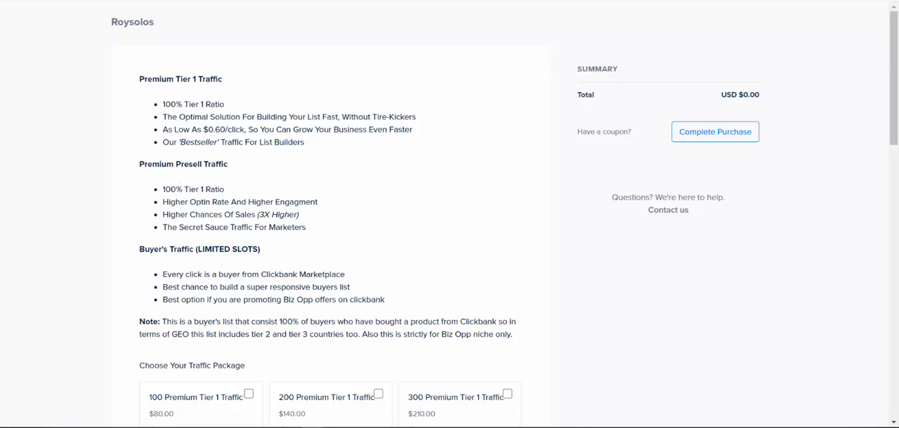
pyautogui.moveTo(149, 203)
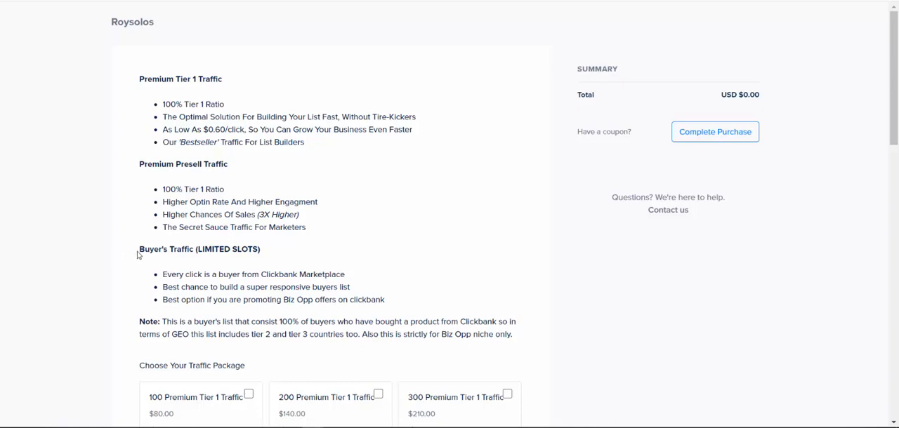
pyautogui.doubleClick(165, 250)
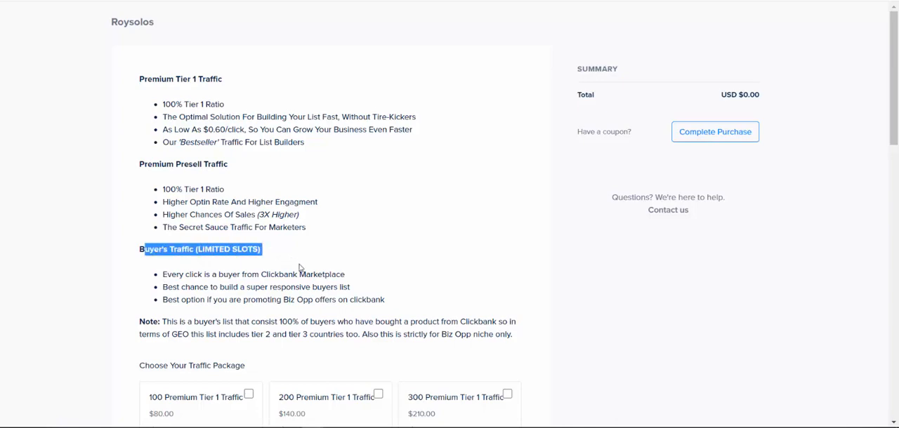
pyautogui.doubleClick(251, 274)
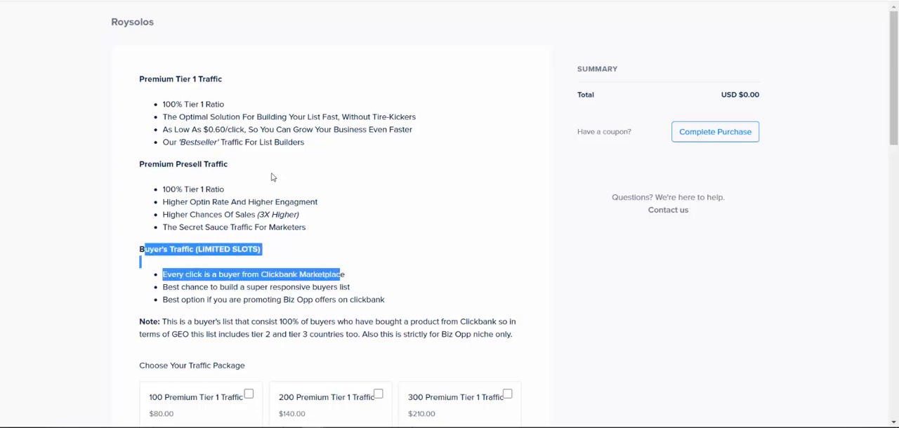
pyautogui.scroll(-3)
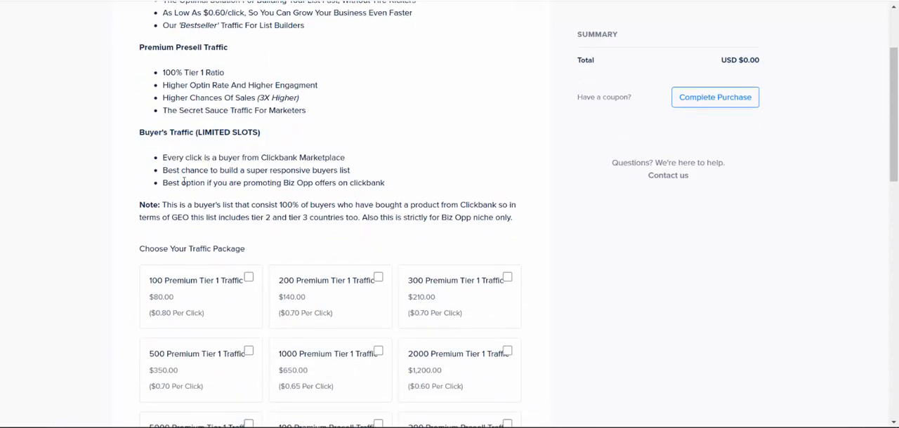
pyautogui.scroll(3)
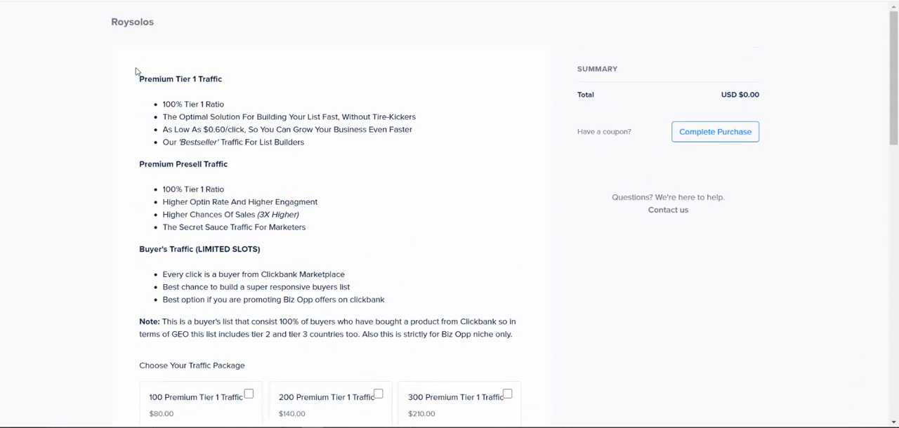
pyautogui.scroll(-3)
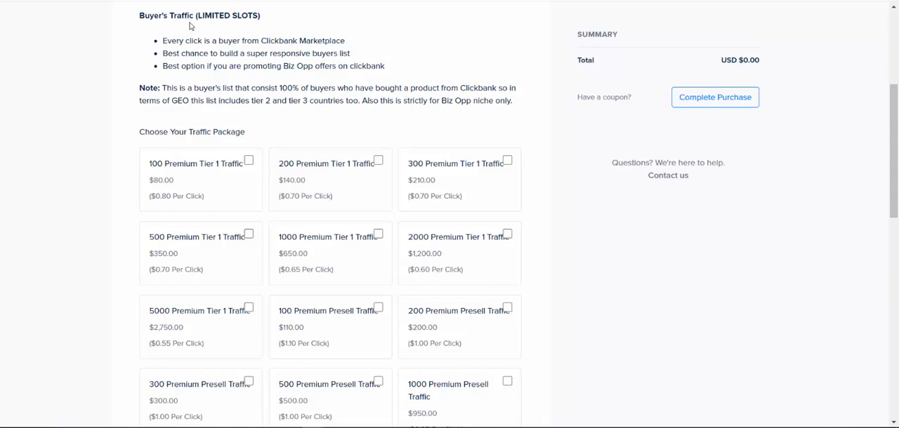
pyautogui.tripleClick(199, 15)
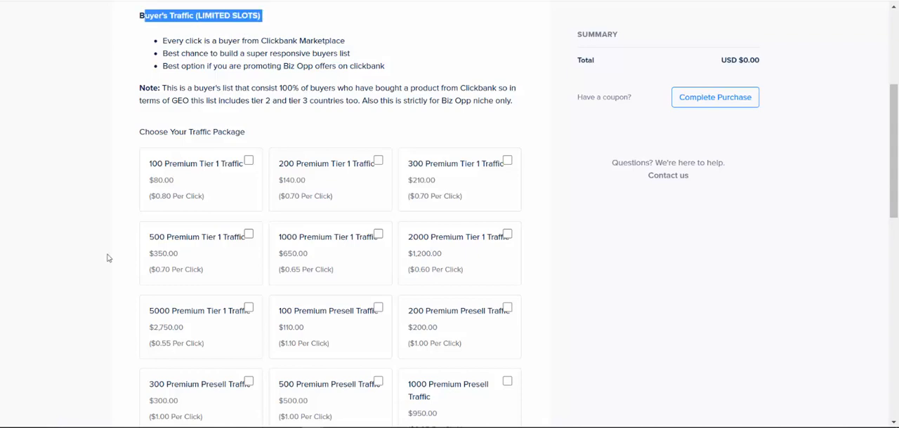
pyautogui.scroll(3)
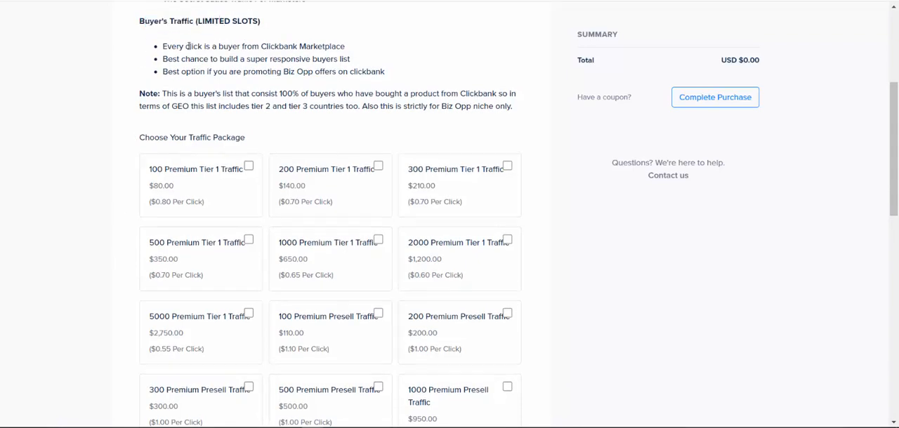
pyautogui.moveTo(188, 104)
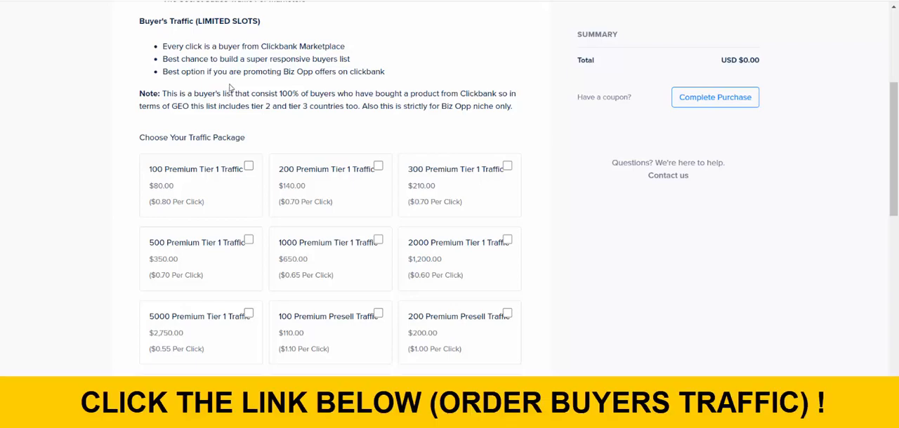
pyautogui.moveTo(167, 58)
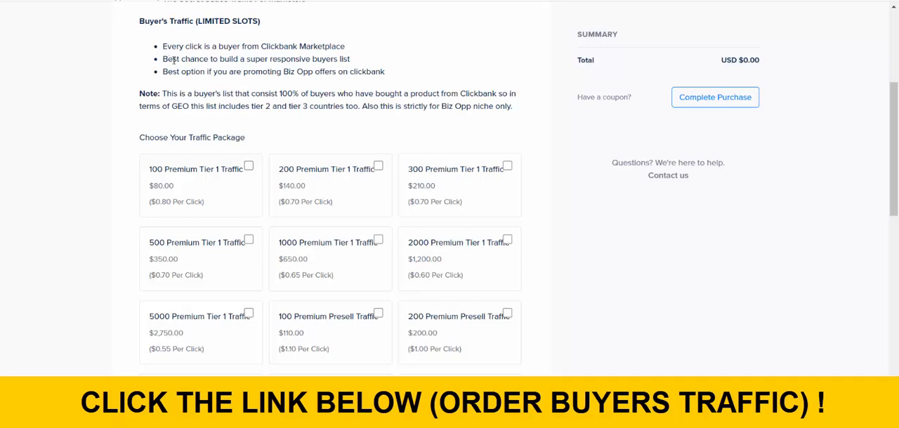
pyautogui.moveTo(140, 157)
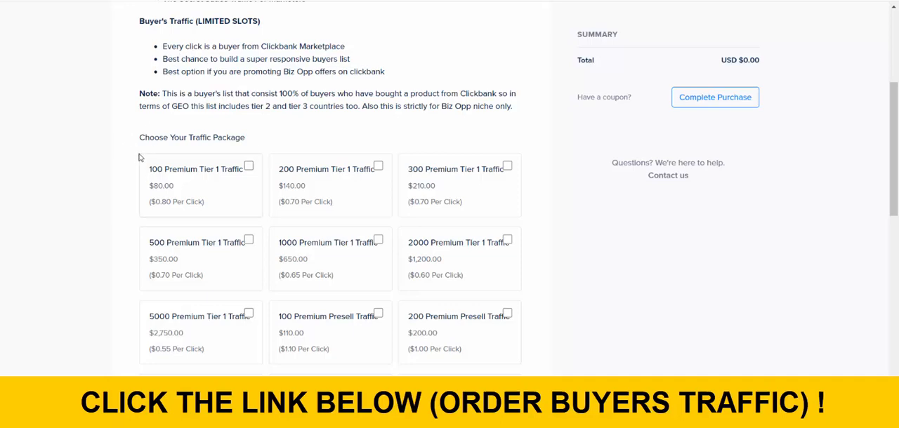
pyautogui.doubleClick(191, 138)
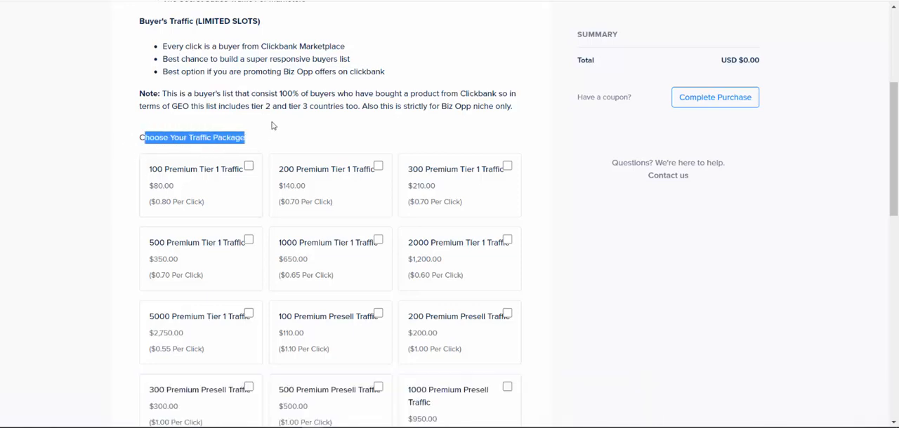
# Select the 300 Buyer's Traffic package so the order summary shows USD $450.00.
pyautogui.scroll(-3)
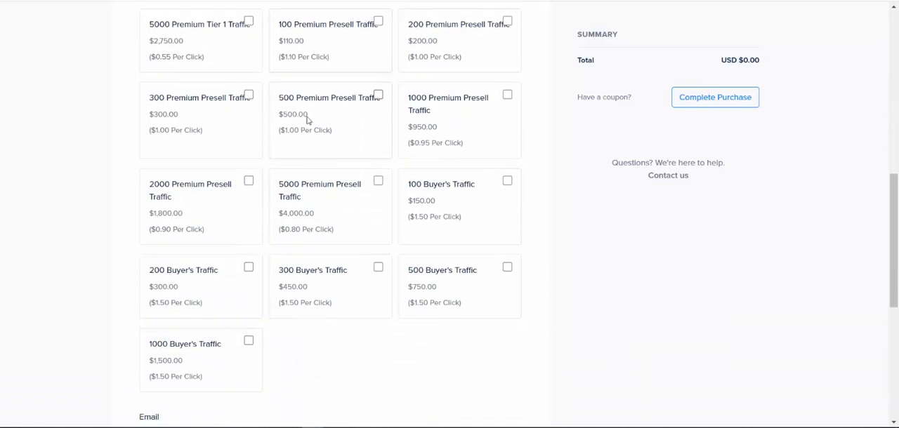
pyautogui.scroll(-3)
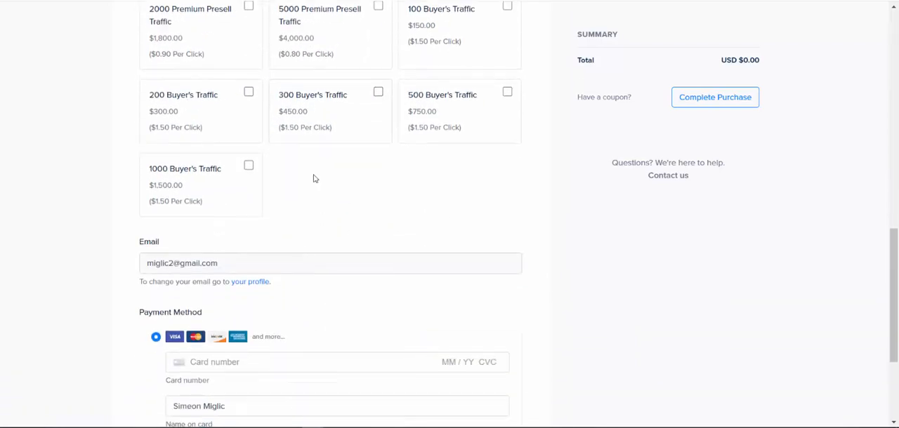
pyautogui.moveTo(160, 108)
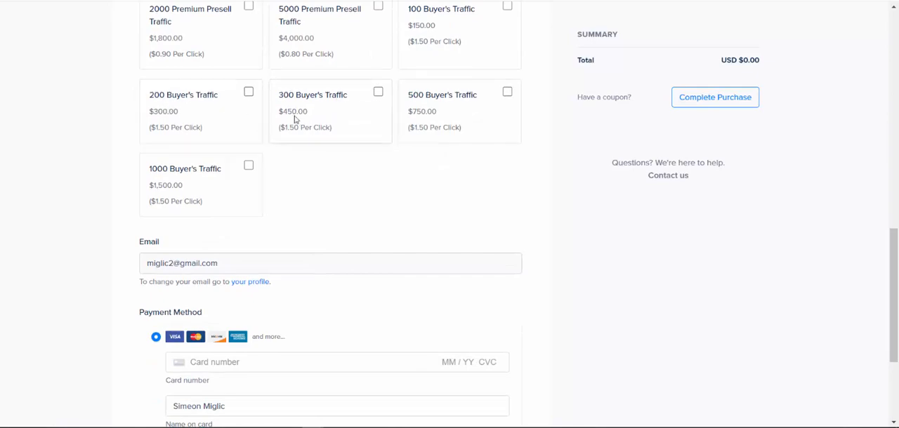
pyautogui.click(378, 91)
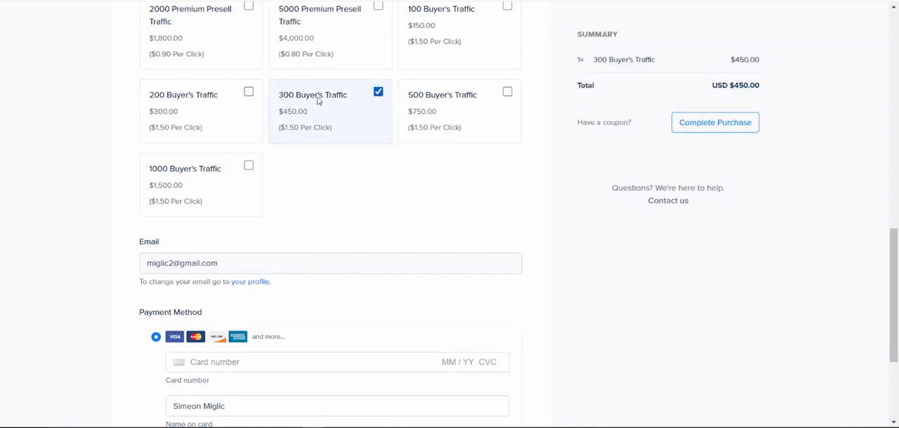
pyautogui.moveTo(320, 128)
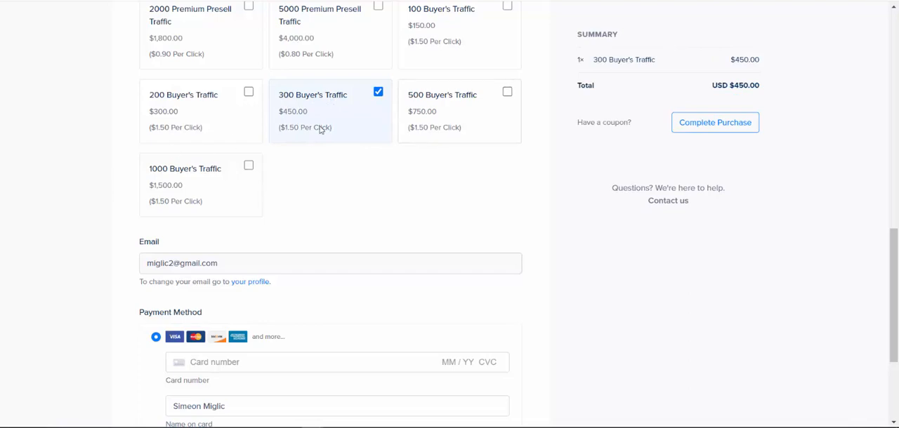
pyautogui.moveTo(320, 130)
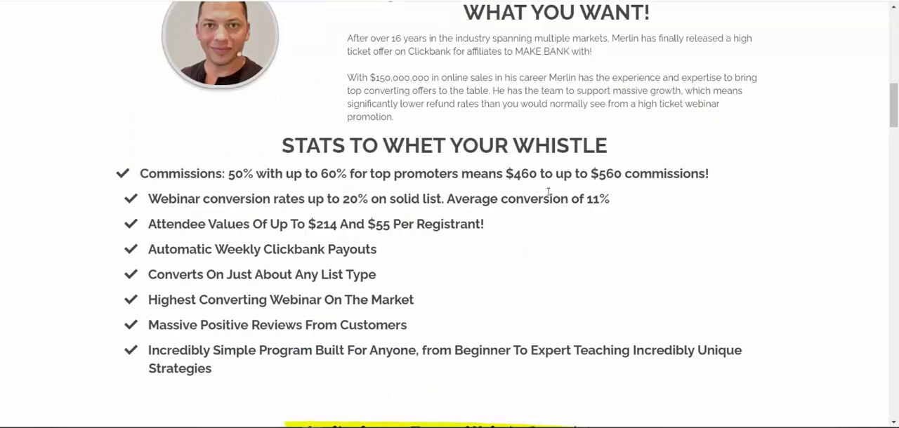
pyautogui.doubleClick(617, 174)
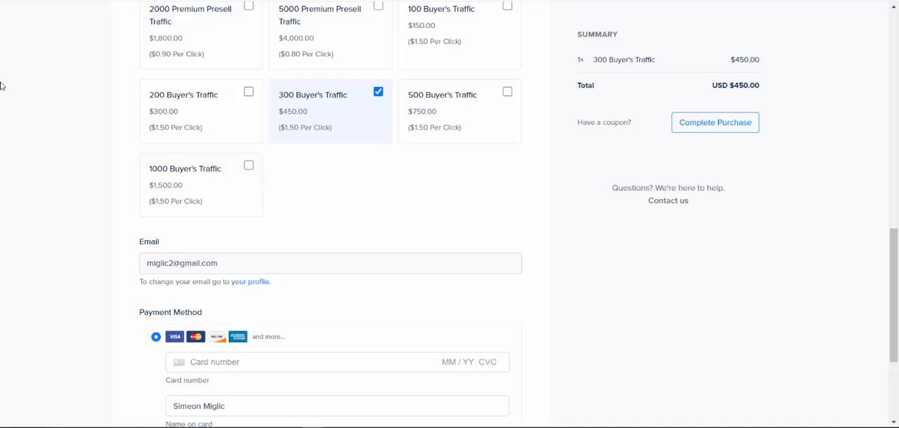
pyautogui.moveTo(186, 116)
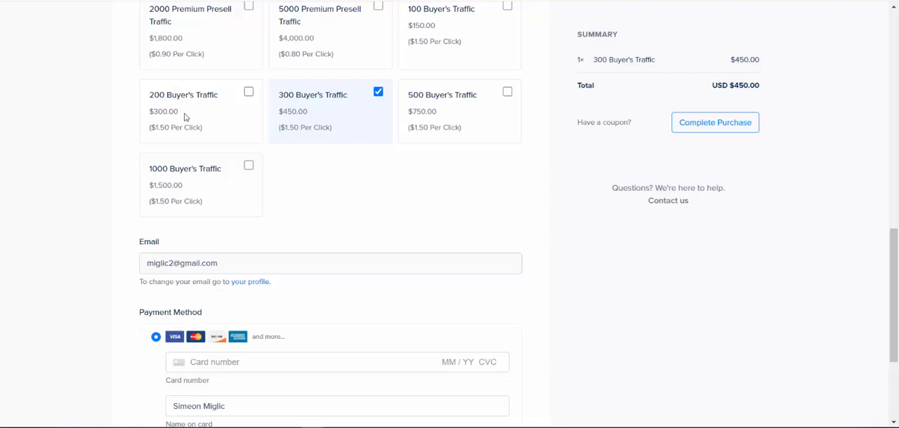
pyautogui.moveTo(285, 300)
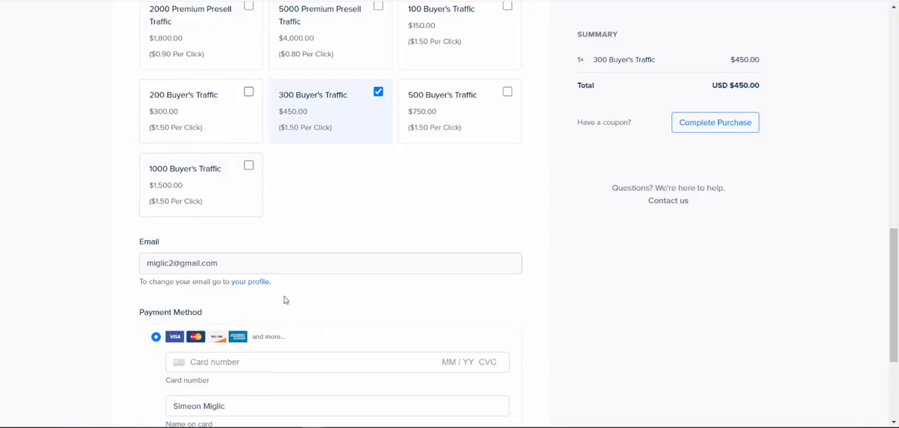
# Review the checkout's Email and Payment Method sections with 300 Buyer's Traffic still at $450.00.
pyautogui.scroll(-3)
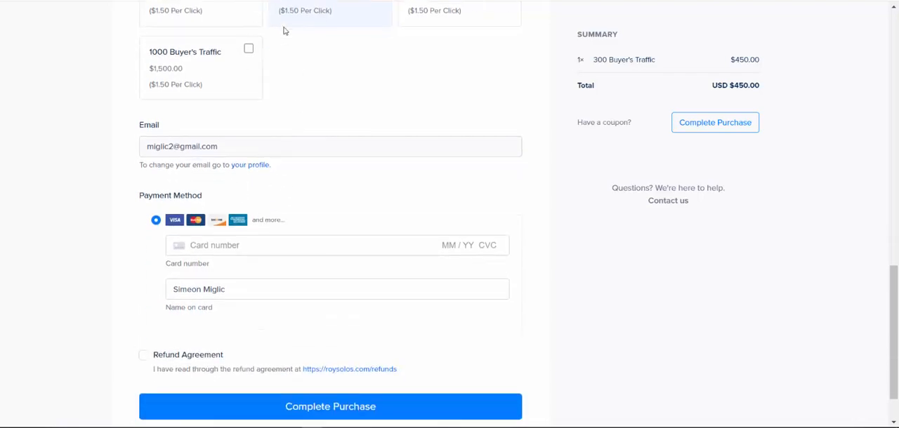
pyautogui.moveTo(193, 96)
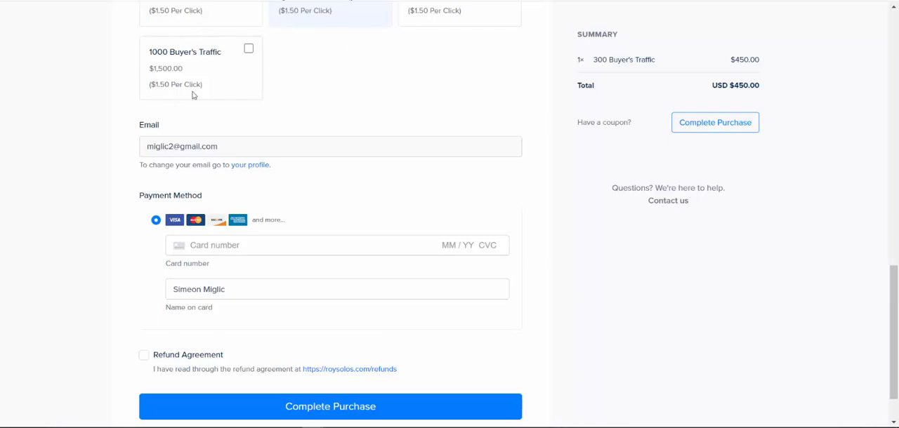
pyautogui.doubleClick(148, 125)
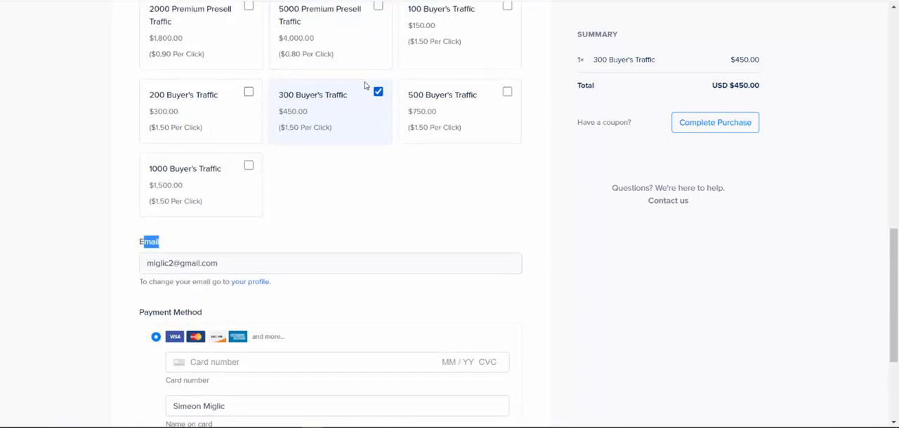
pyautogui.scroll(-3)
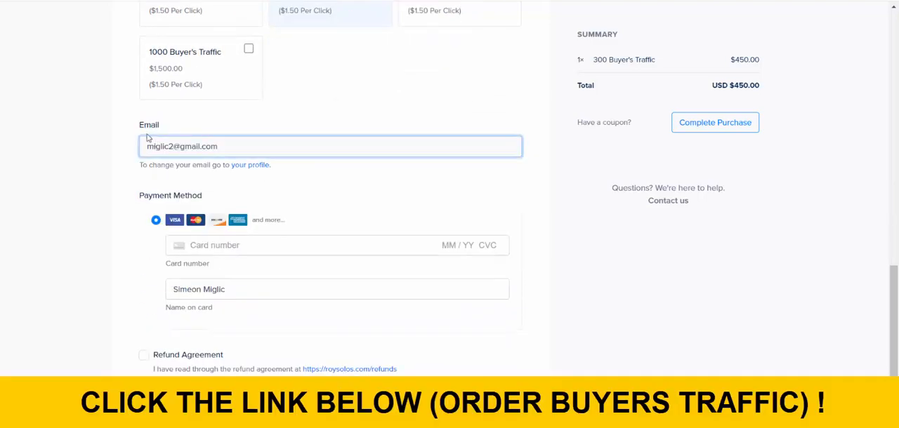
pyautogui.doubleClick(148, 125)
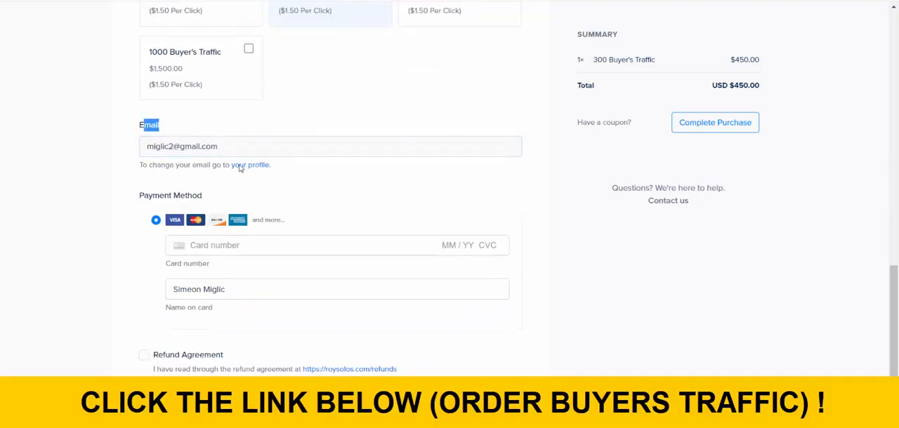
pyautogui.scroll(-3)
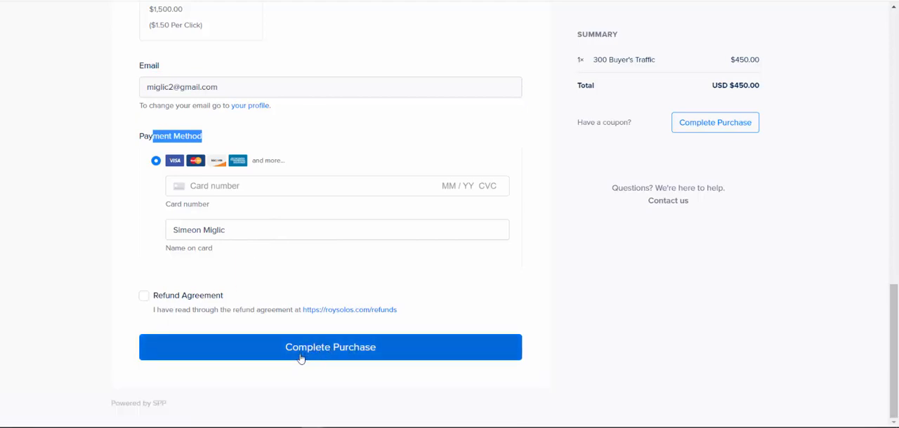
pyautogui.moveTo(219, 103)
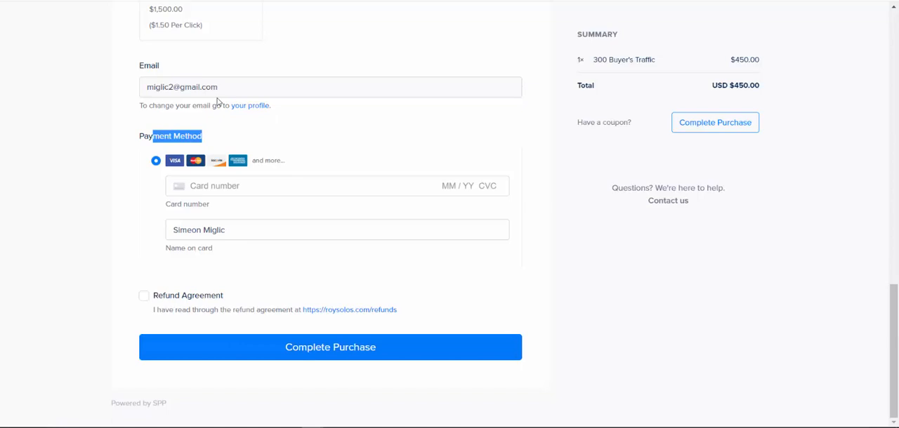
pyautogui.moveTo(330, 199)
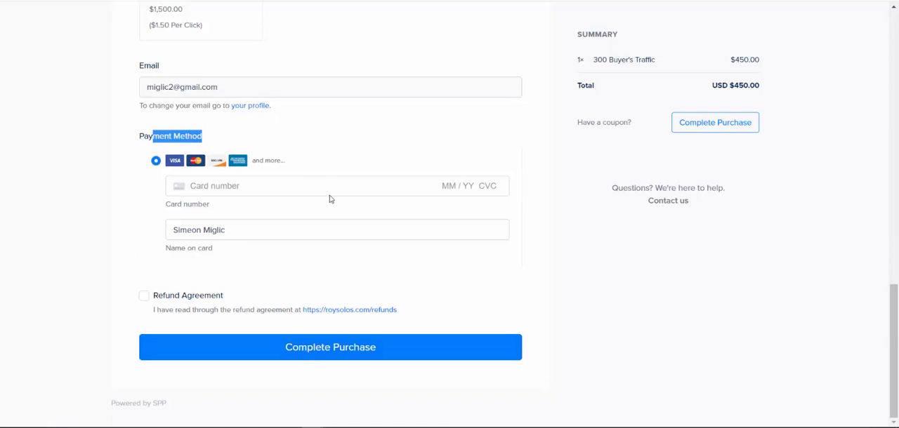
pyautogui.moveTo(185, 62)
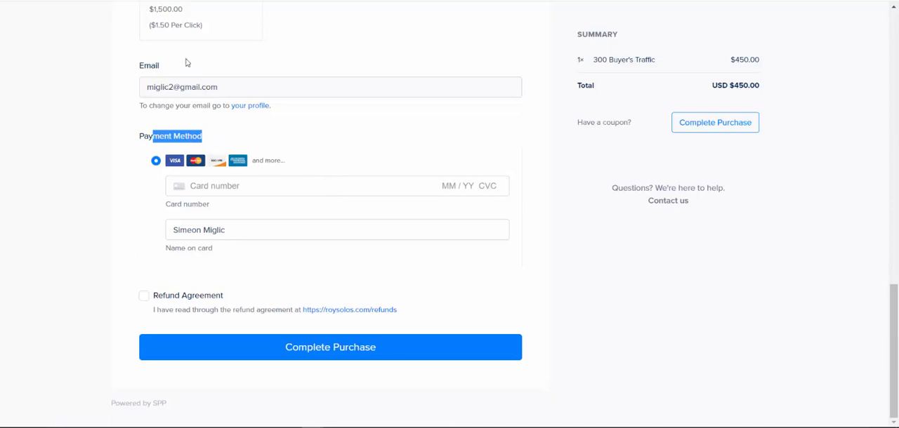
pyautogui.moveTo(314, 116)
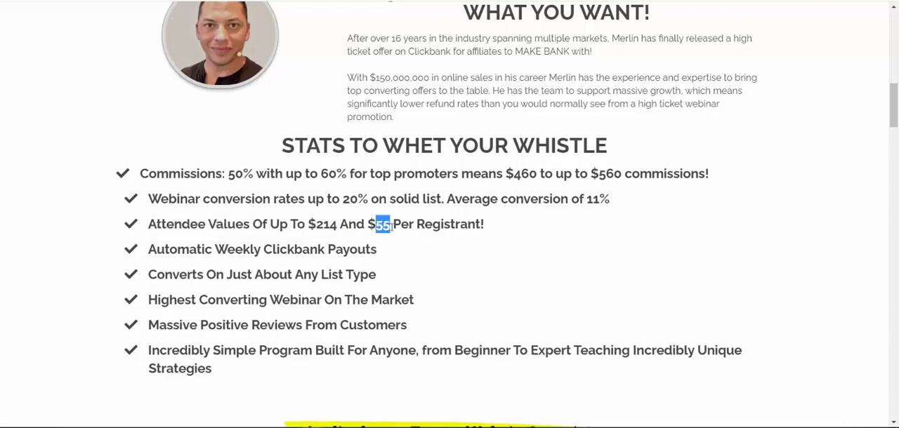
# Work out 300 × 0,15 = 45 buyers, then × $55 per registrant = 2.475.
pyautogui.moveTo(379, 224); pyautogui.dragTo(483, 225)
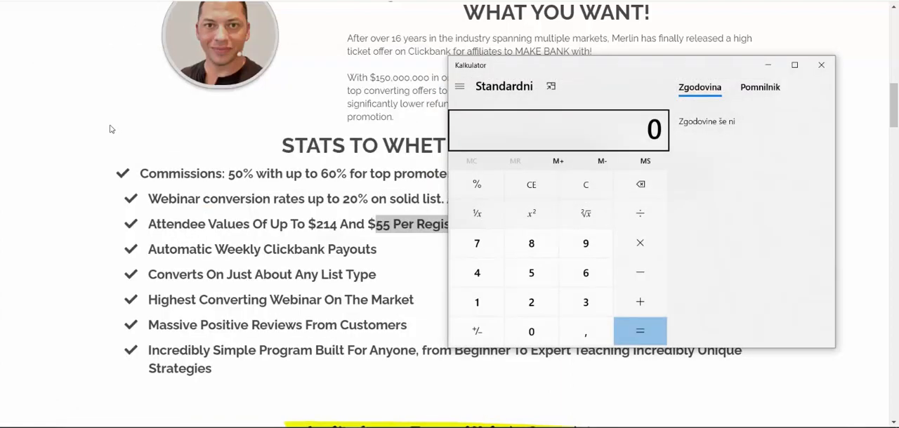
pyautogui.click(639, 243)
pyautogui.write(',')
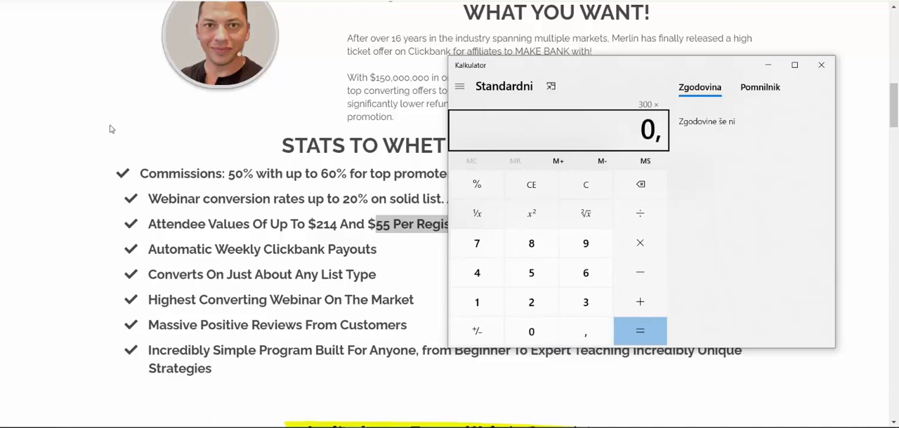
pyautogui.click(531, 302)
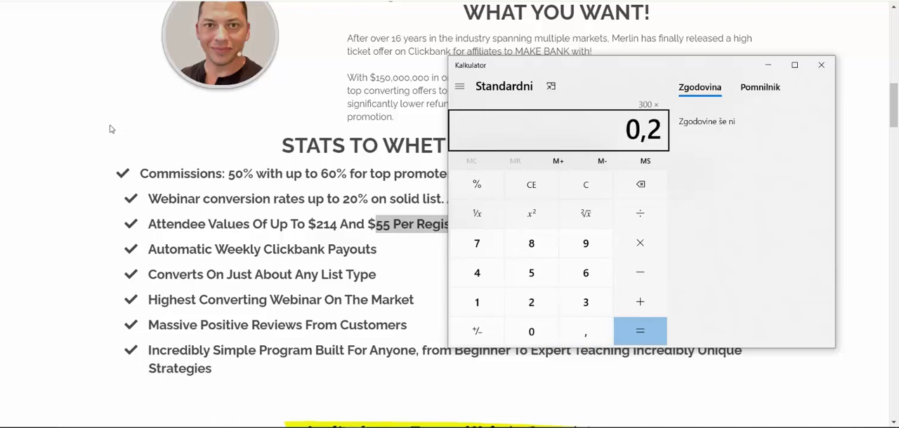
pyautogui.click(531, 273)
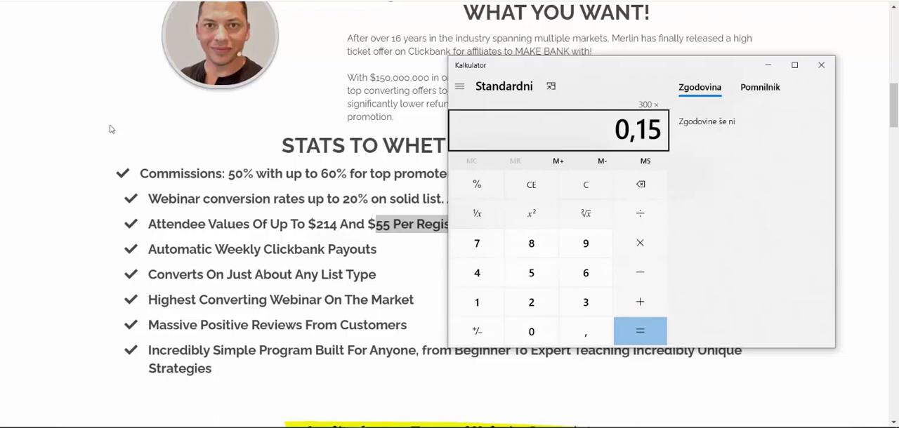
pyautogui.click(641, 330)
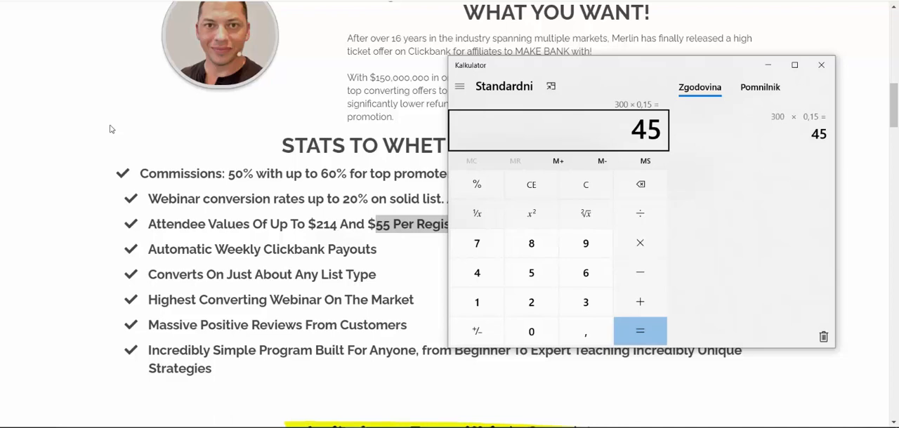
pyautogui.click(641, 243)
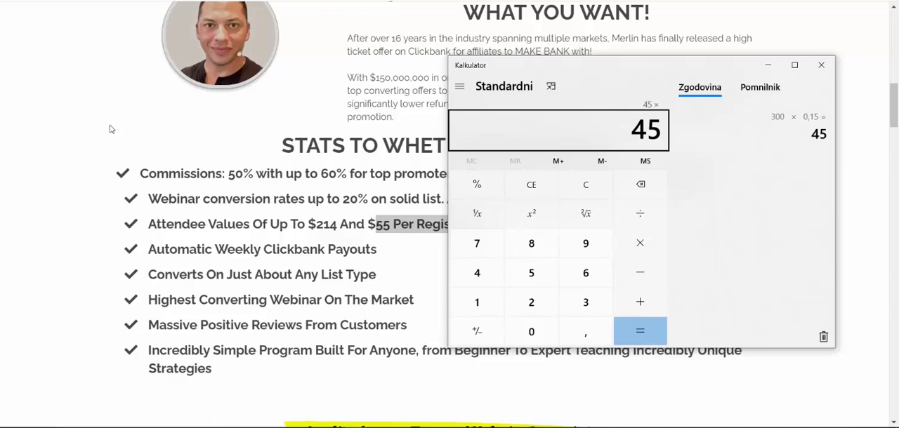
pyautogui.click(531, 273)
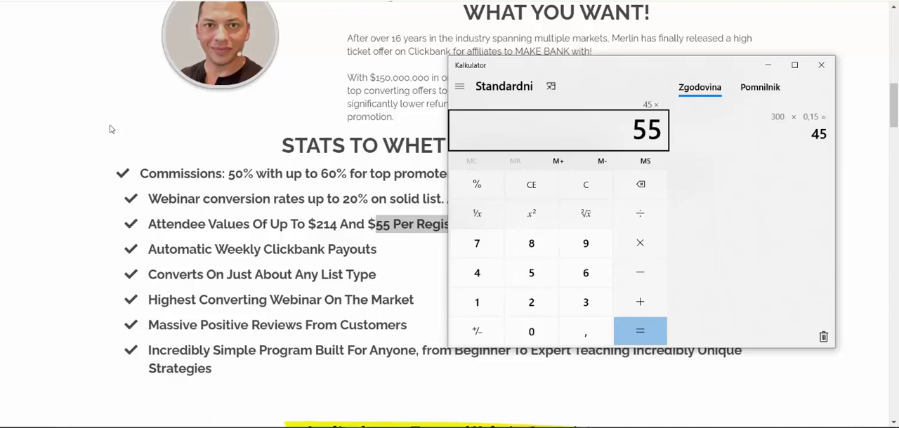
pyautogui.click(639, 330)
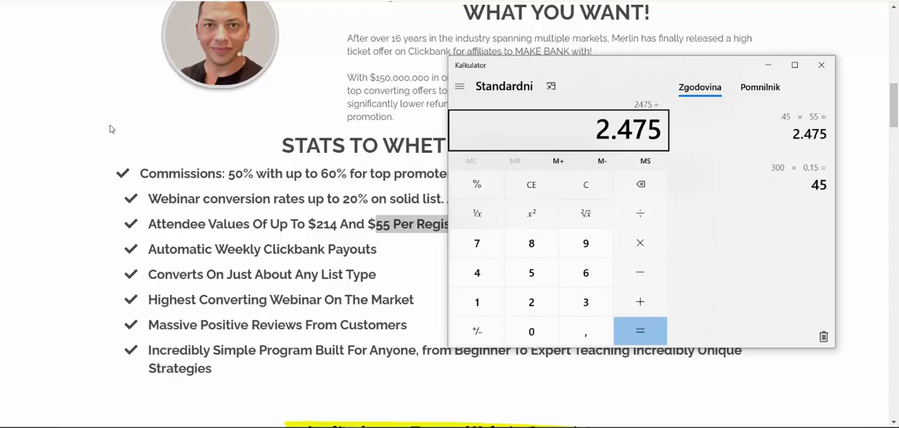
# Double 2.475 to 1.237,5 and subtract the $450 cost for a profit of 787,5.
pyautogui.click(531, 302)
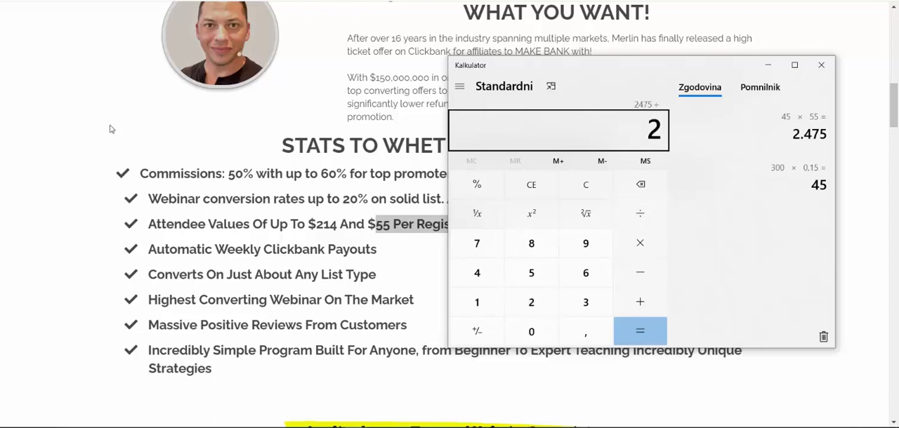
pyautogui.click(639, 330)
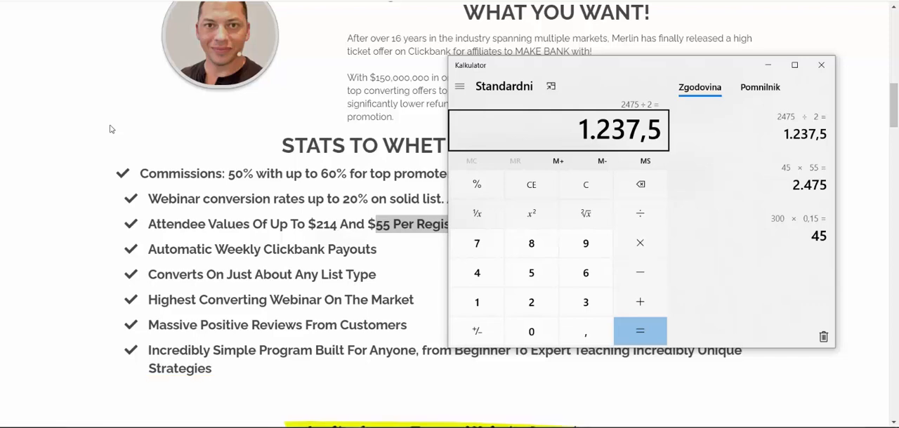
pyautogui.click(477, 272)
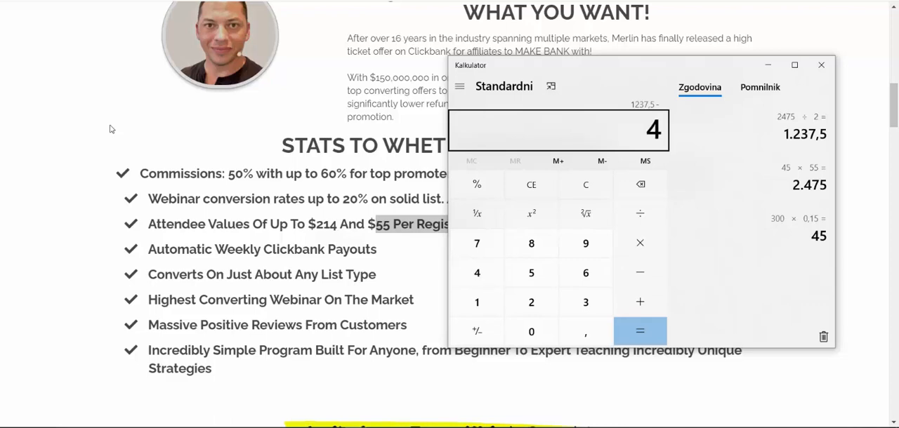
pyautogui.click(531, 331)
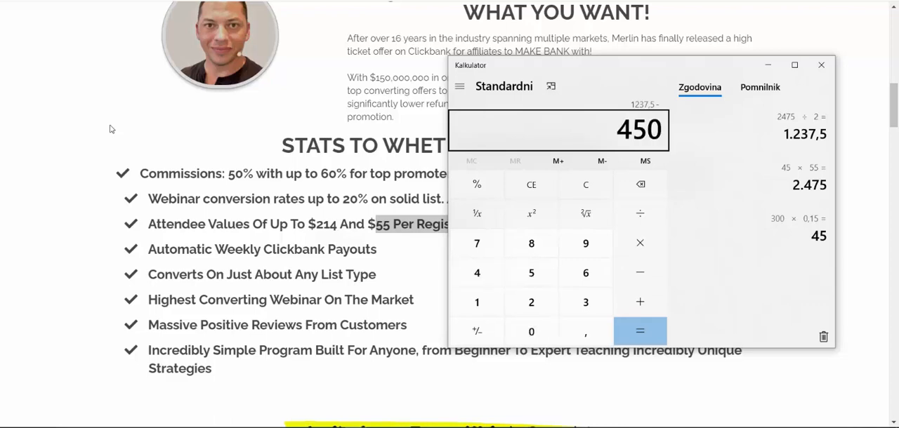
pyautogui.click(639, 330)
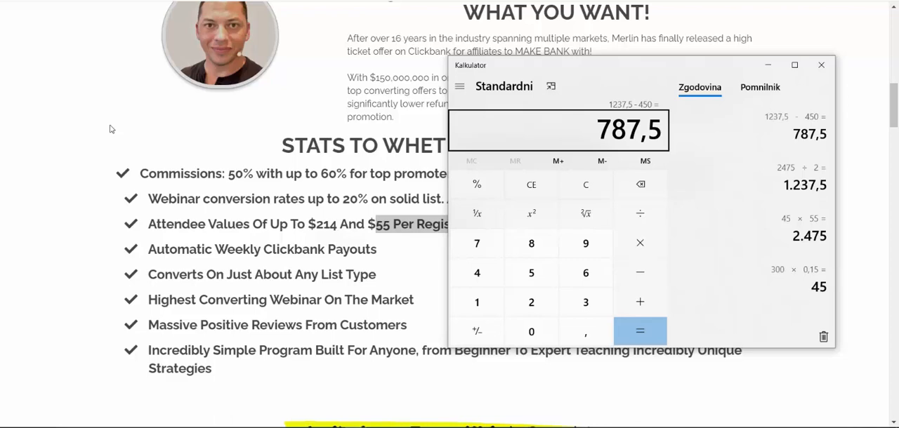
pyautogui.moveTo(534, 17)
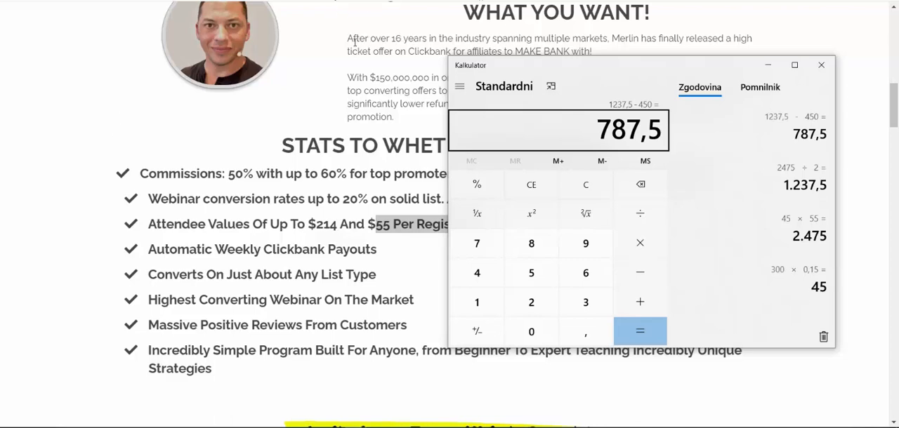
pyautogui.moveTo(351, 62)
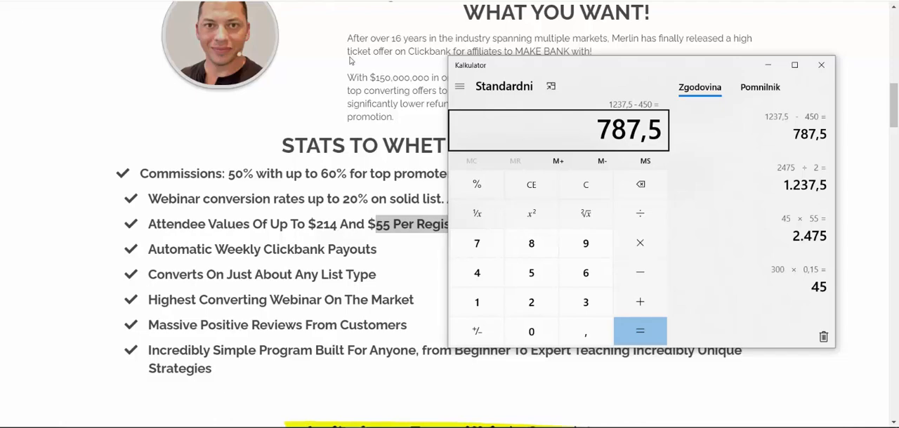
pyautogui.moveTo(351, 60)
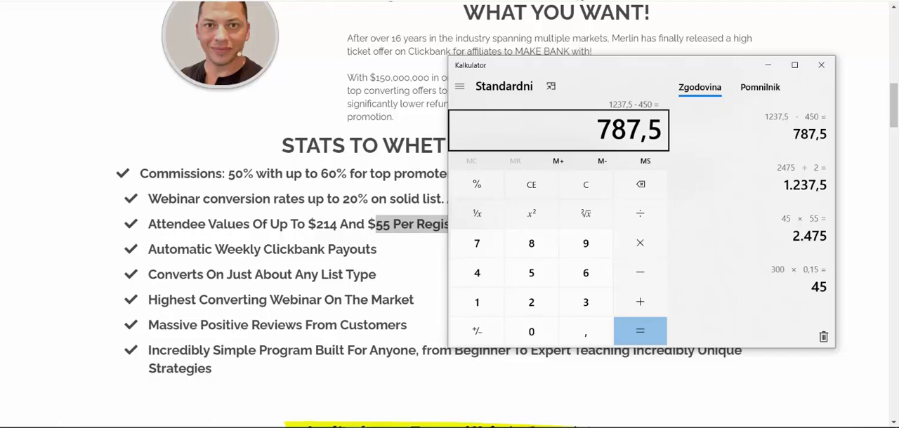
# Switch to the Facebook business page and dismiss its notification.
pyautogui.click(820, 64)
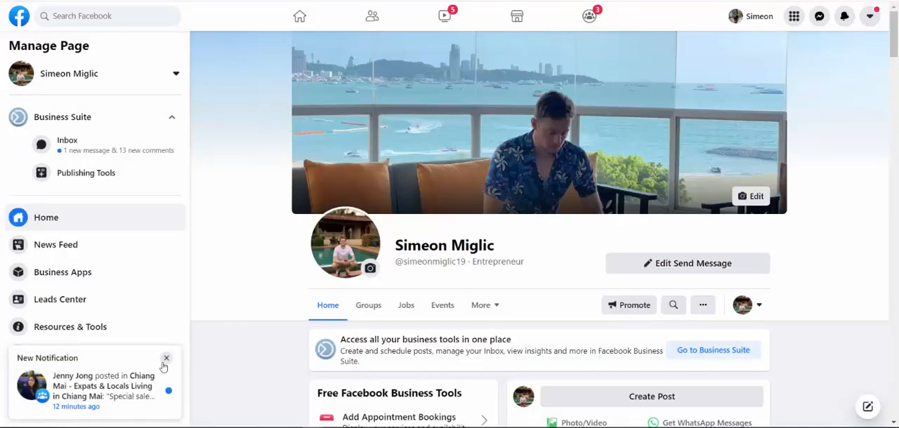
pyautogui.click(166, 360)
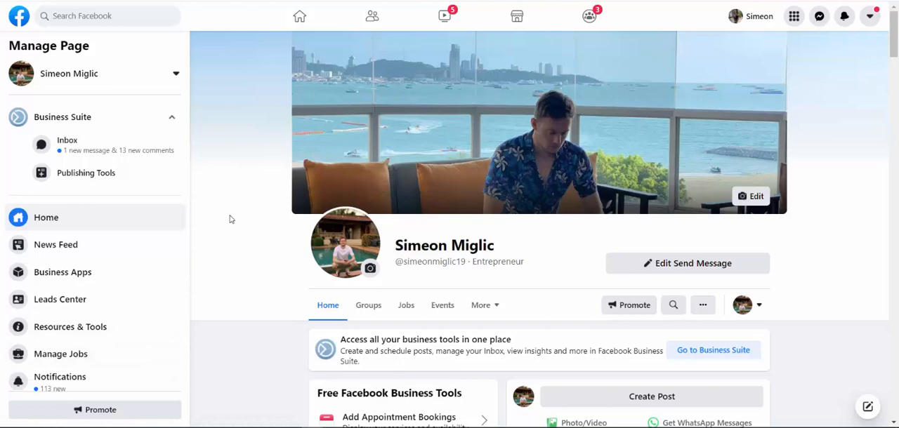